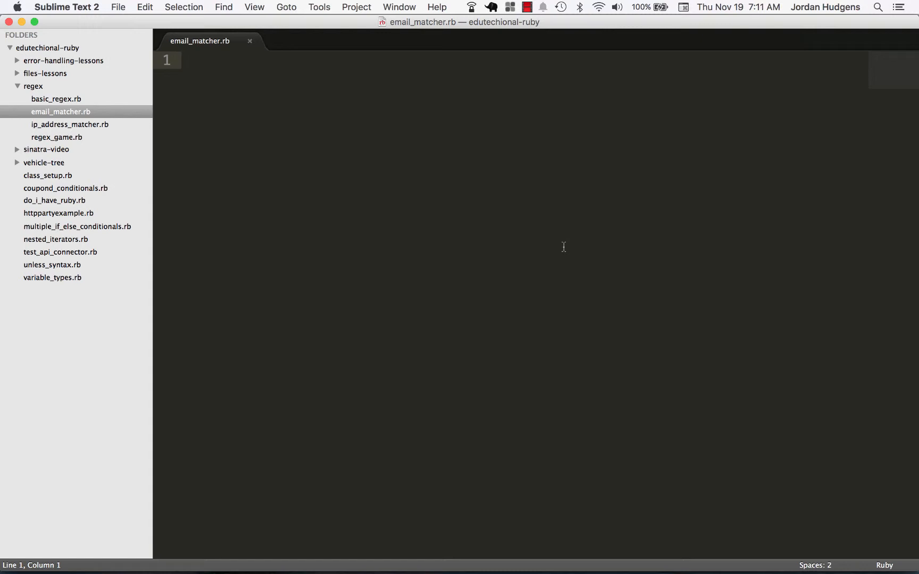
# Type VALID_EMAIL_REGEX = /\A([\w+\-].?)+@[a-z\d\-]+(\.[a-z]+)*\.[a-z]+\z/i on line 1.
pyautogui.write('VALID')
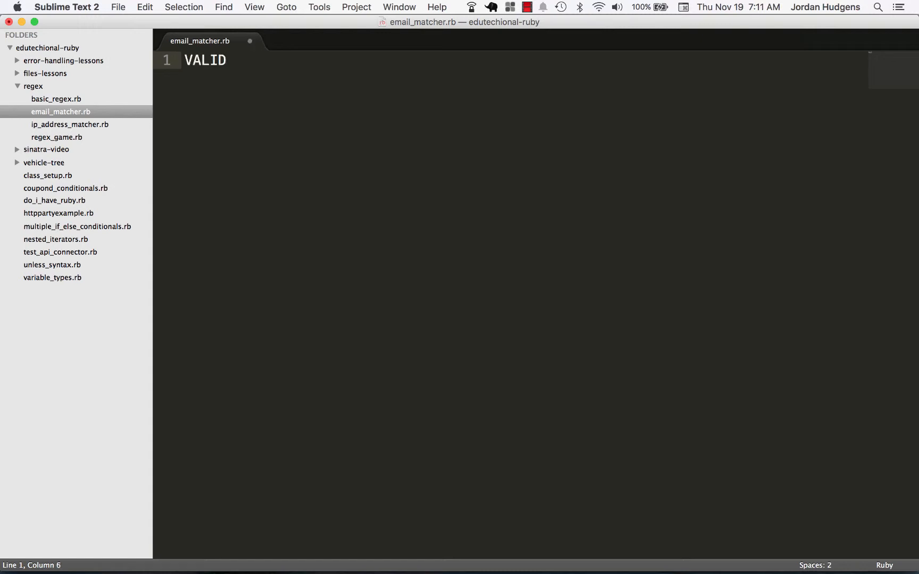
pyautogui.write('_EMAIL')
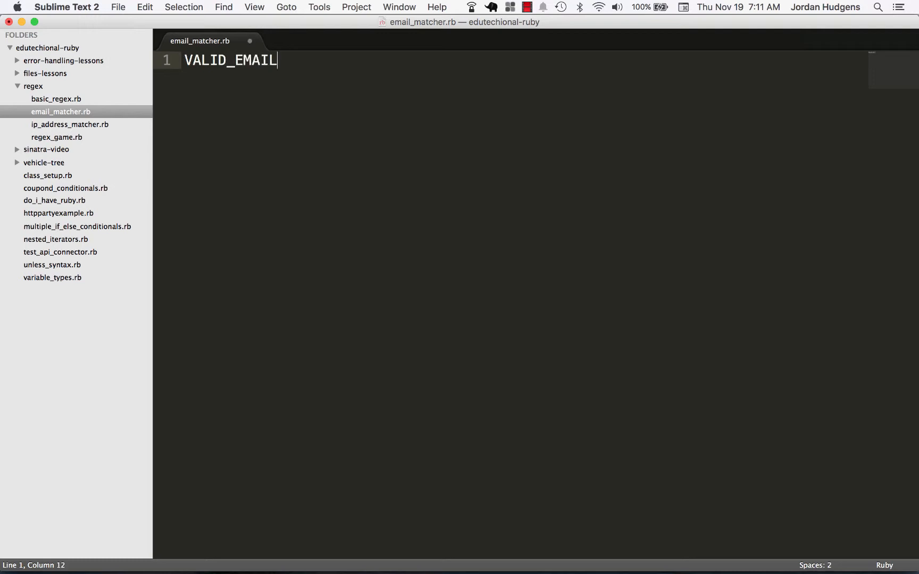
pyautogui.write('_TEG')
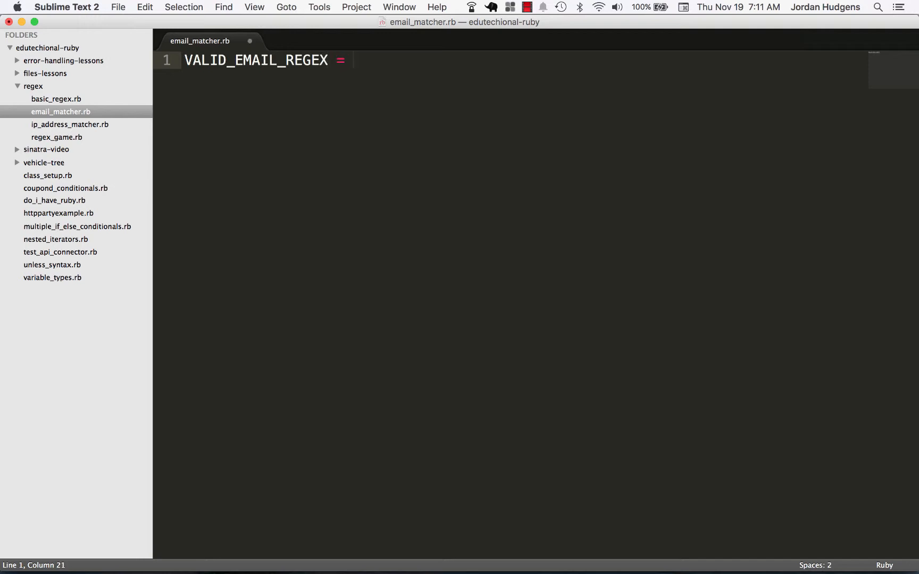
pyautogui.write('/\\A([\\w+\\-].?)+@[a-z\\d\\-]+(\\.[a-z]+)*\\.[a-z]+\\z/i')
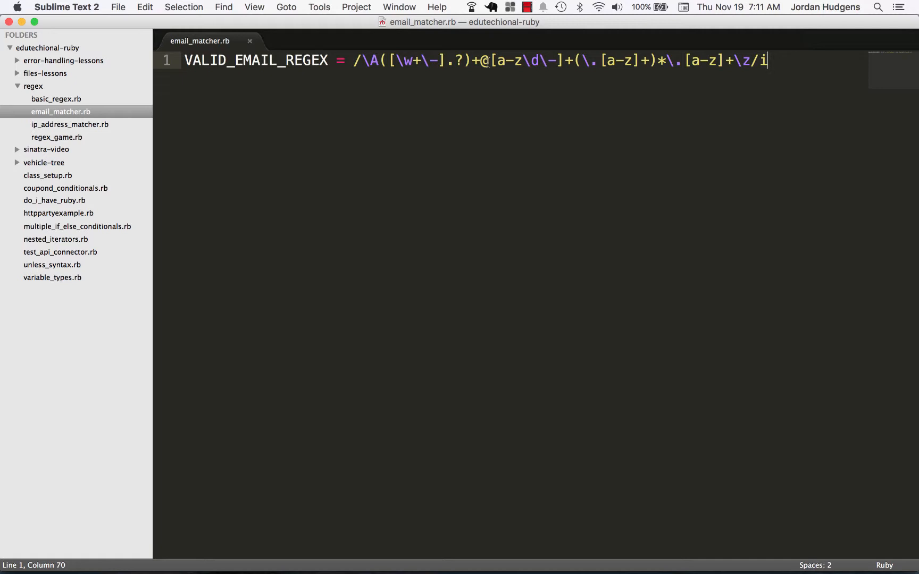
pyautogui.moveTo(434, 79)
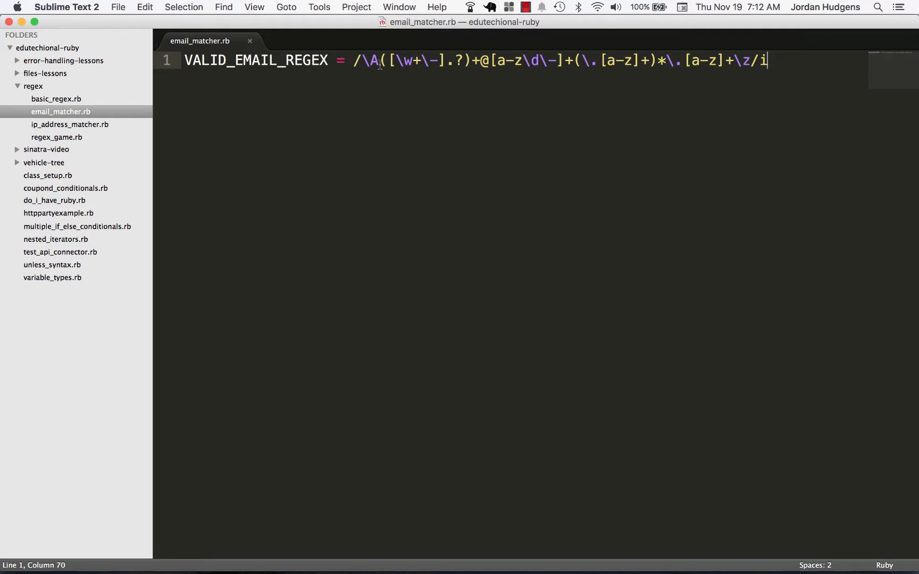
pyautogui.moveTo(421, 58)
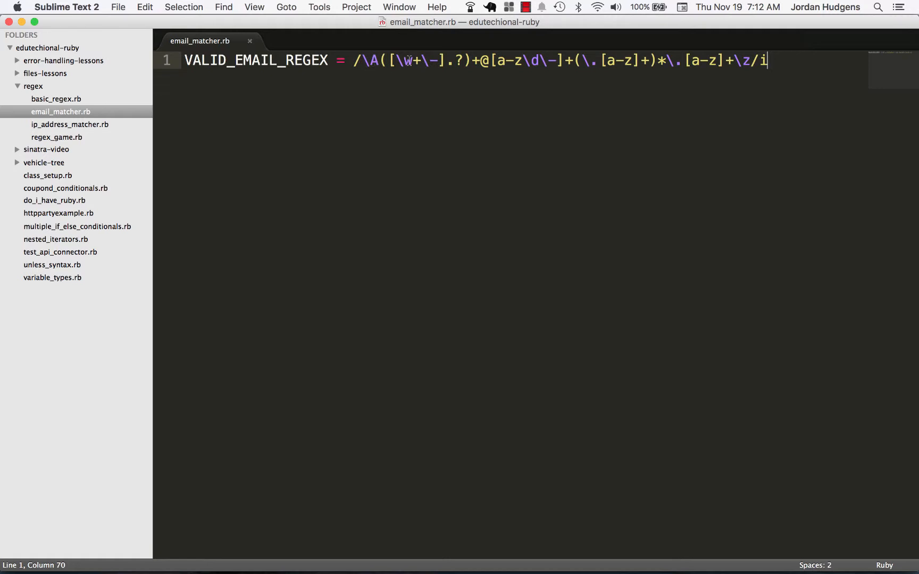
pyautogui.moveTo(466, 74)
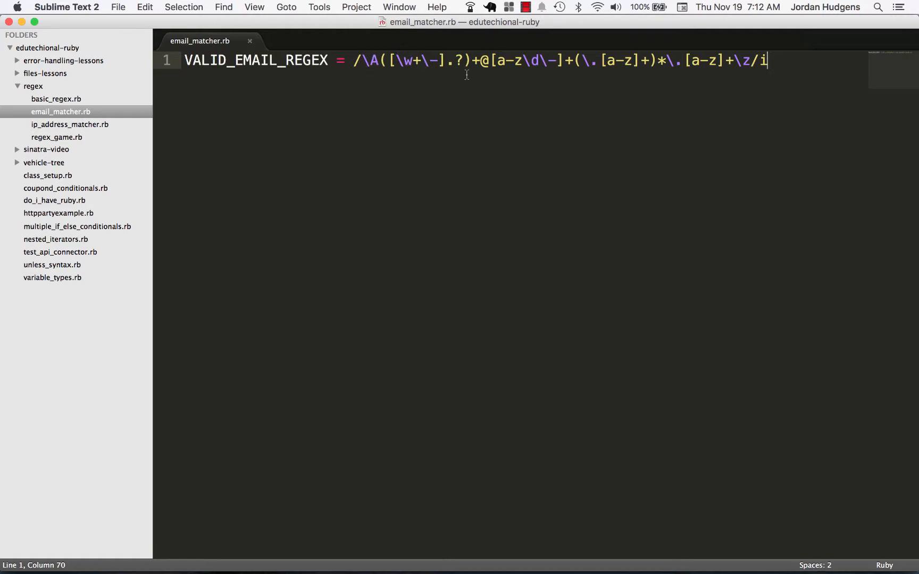
pyautogui.moveTo(368, 56)
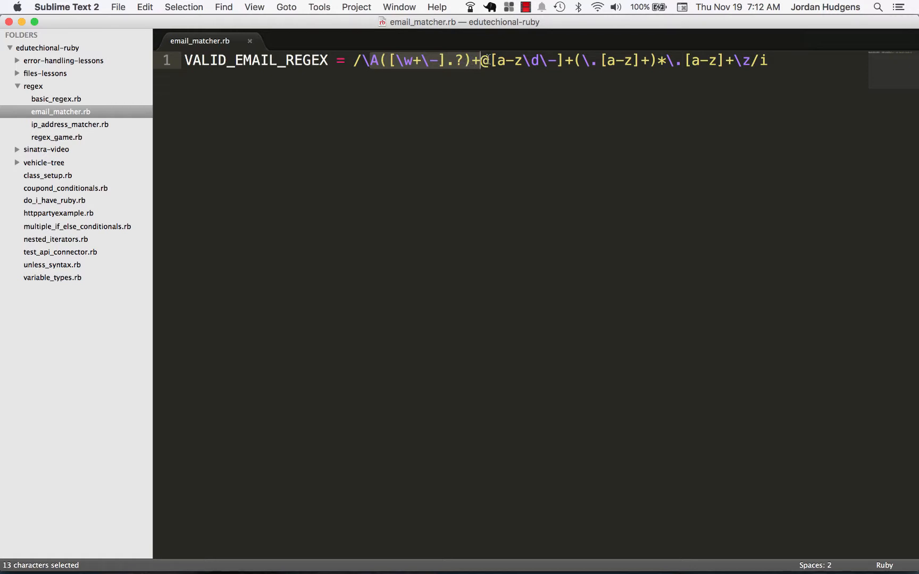
pyautogui.click(481, 60)
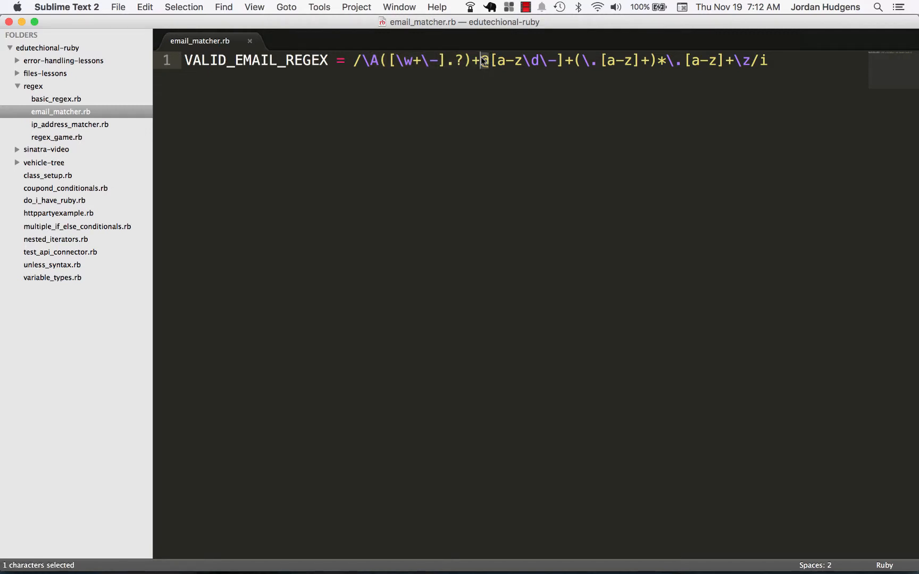
pyautogui.write('@')
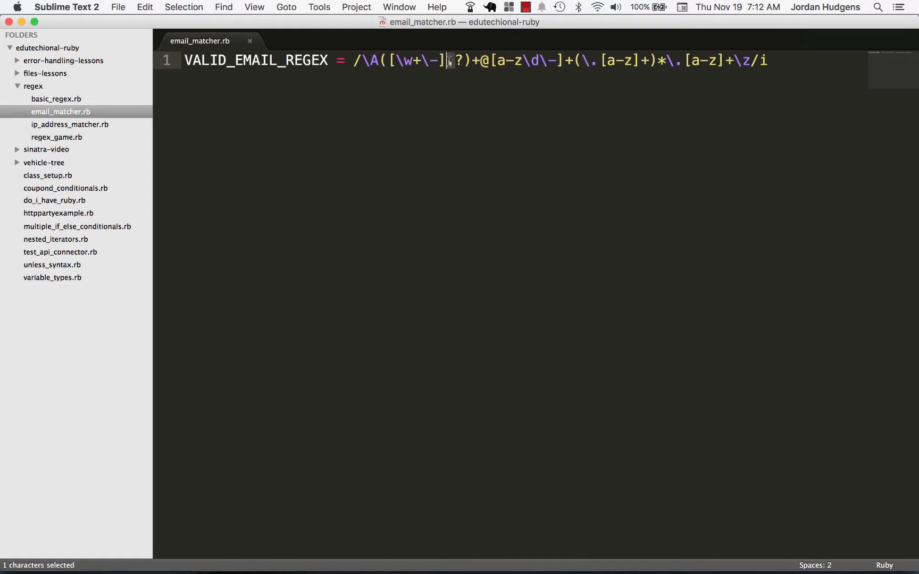
pyautogui.moveTo(449, 60)
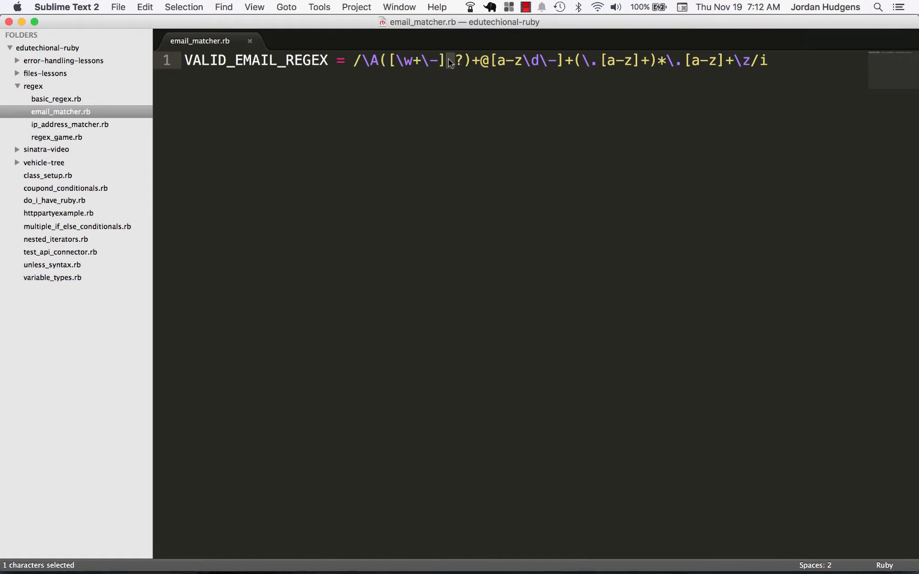
pyautogui.write('.')
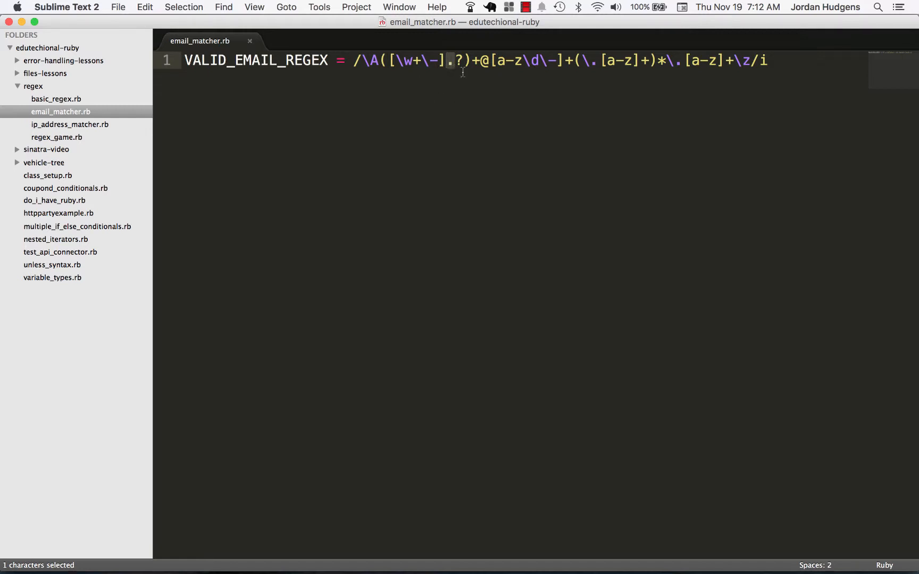
pyautogui.moveTo(410, 99)
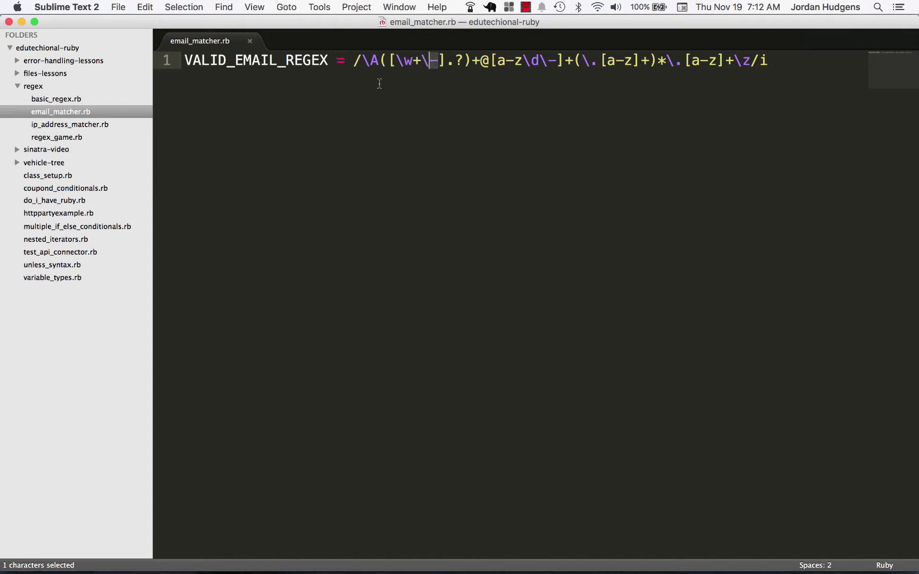
pyautogui.moveTo(473, 65)
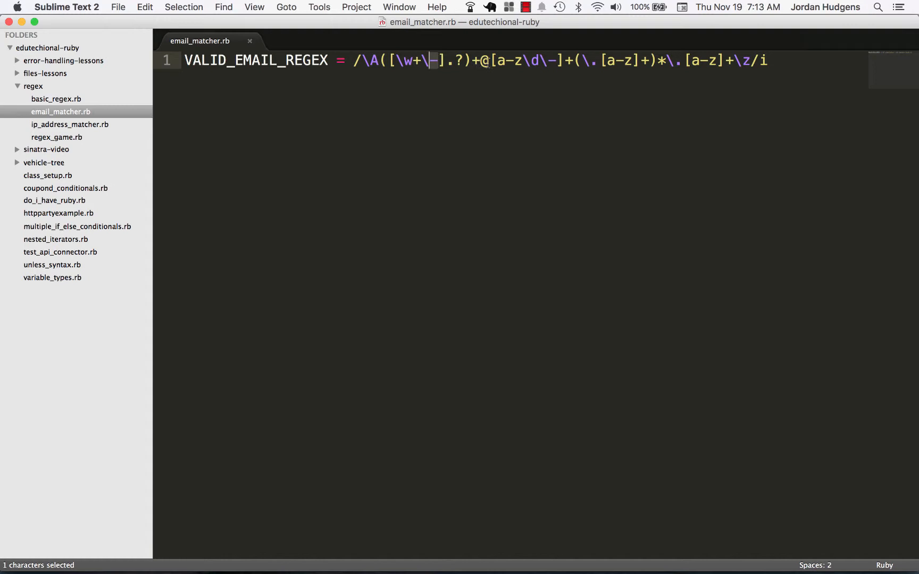
pyautogui.click(484, 61)
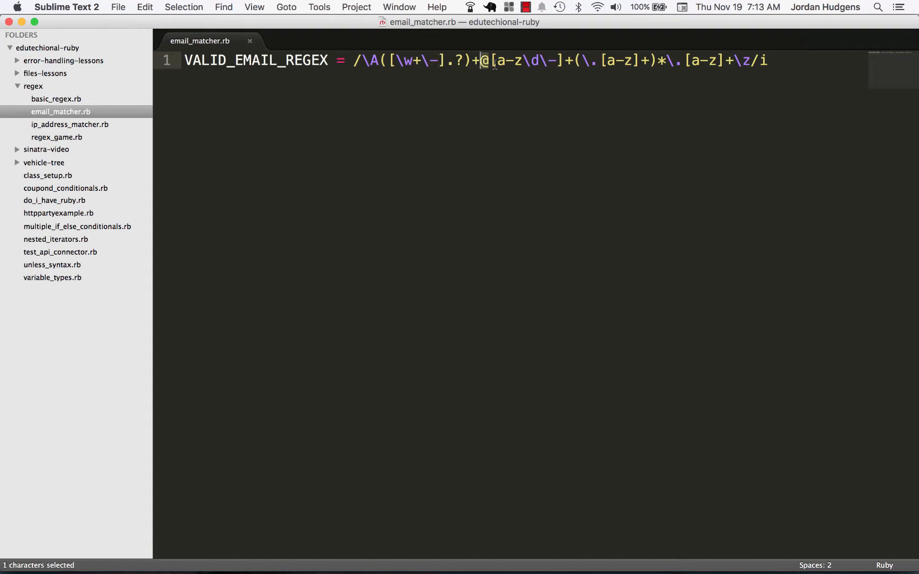
pyautogui.click(488, 61)
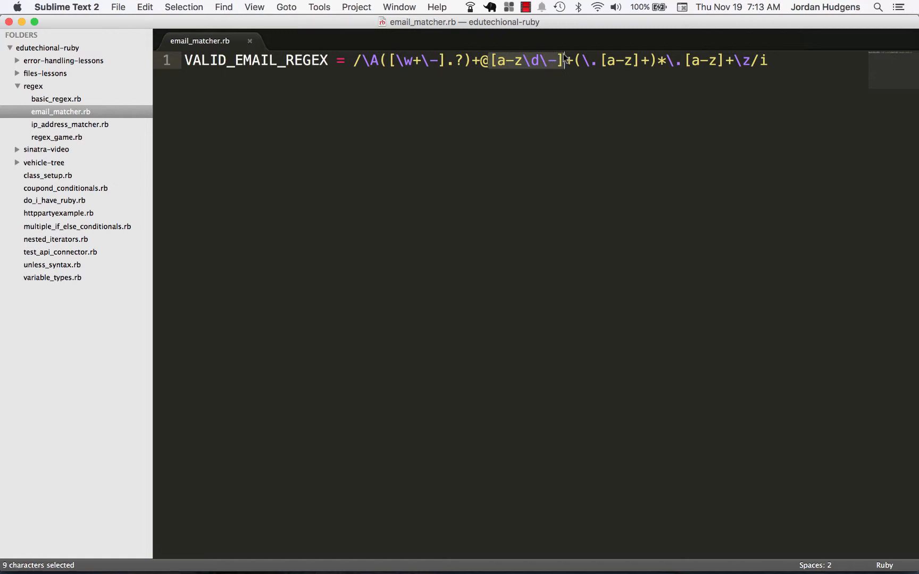
pyautogui.click(597, 61)
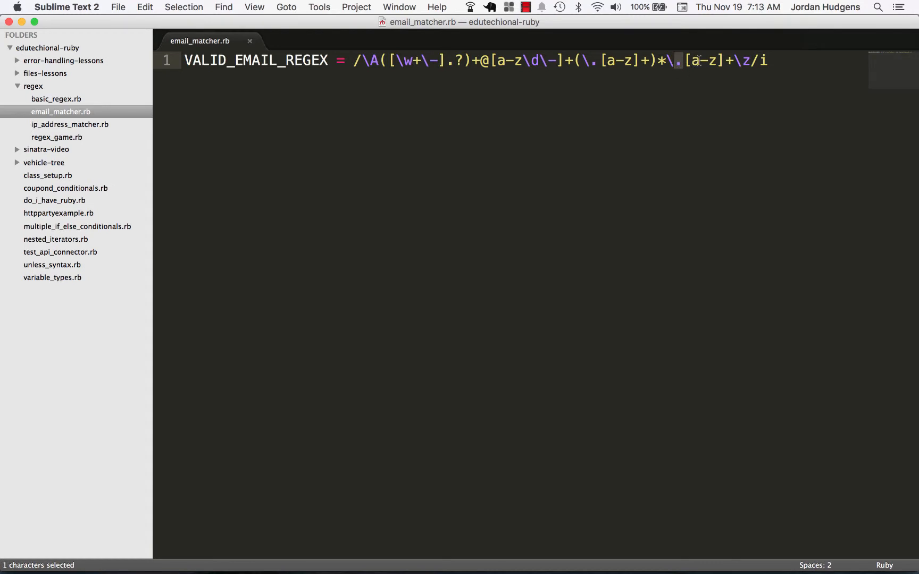
pyautogui.click(768, 61)
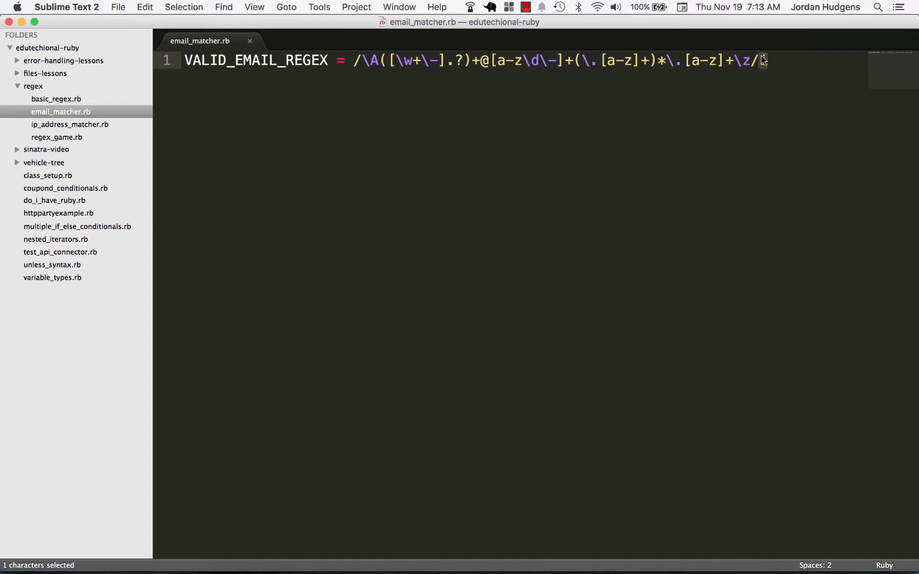
pyautogui.write('i')
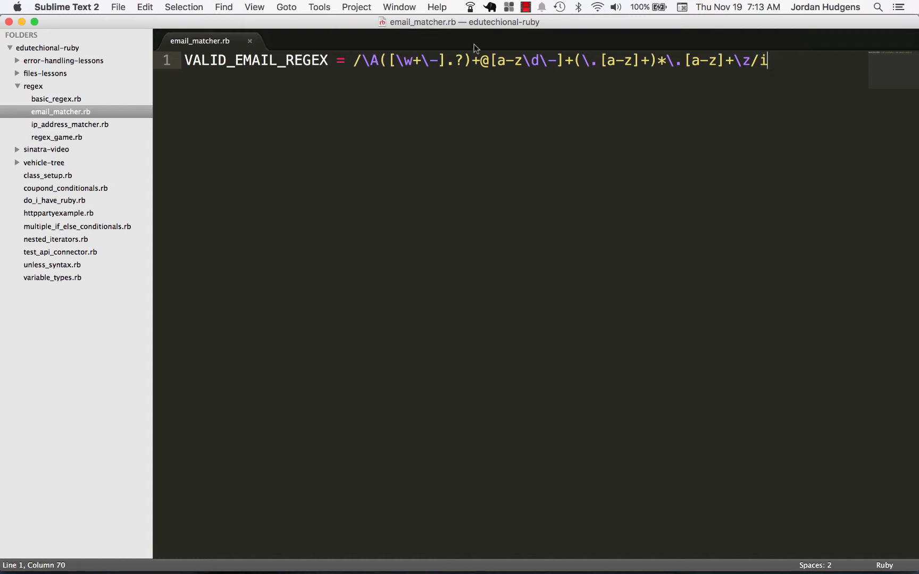
pyautogui.moveTo(383, 79)
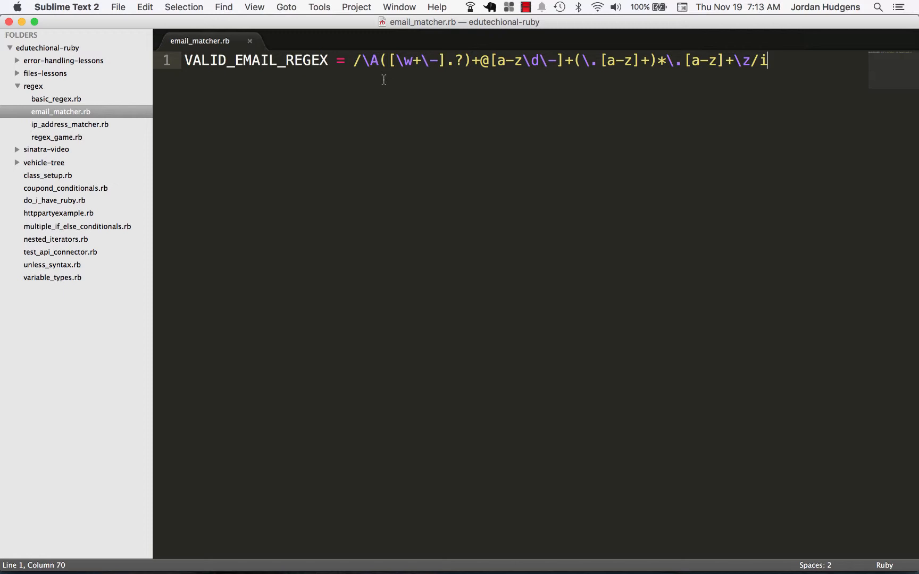
pyautogui.moveTo(526, 68)
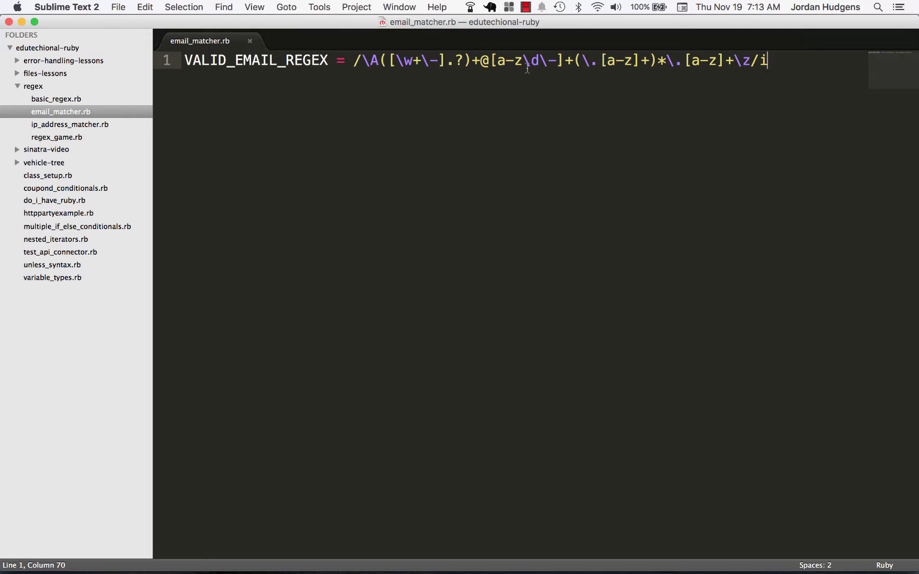
# Write def is_valid_email?(email) below the regex constant, ready for a body line.
pyautogui.press('enter')
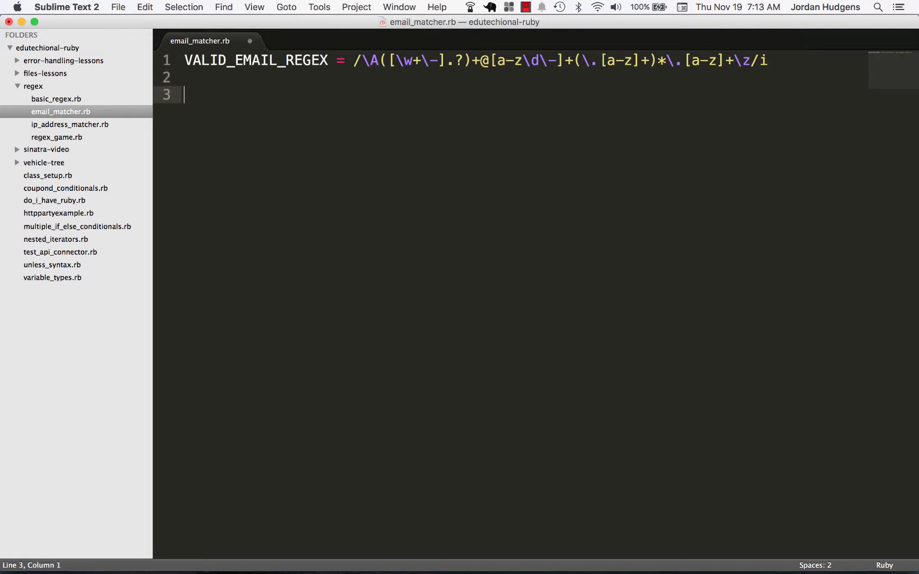
pyautogui.write('def is')
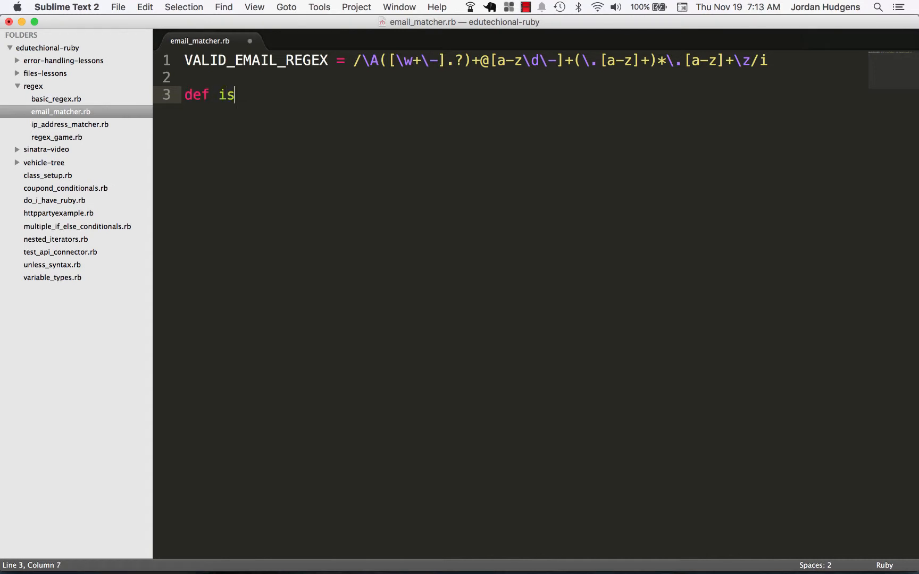
pyautogui.write('_valid_')
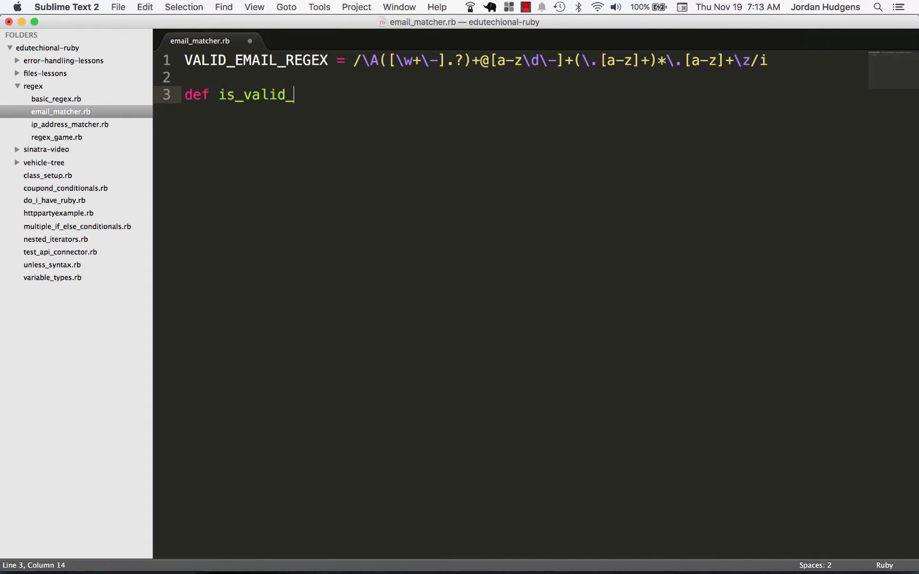
pyautogui.write('email?')
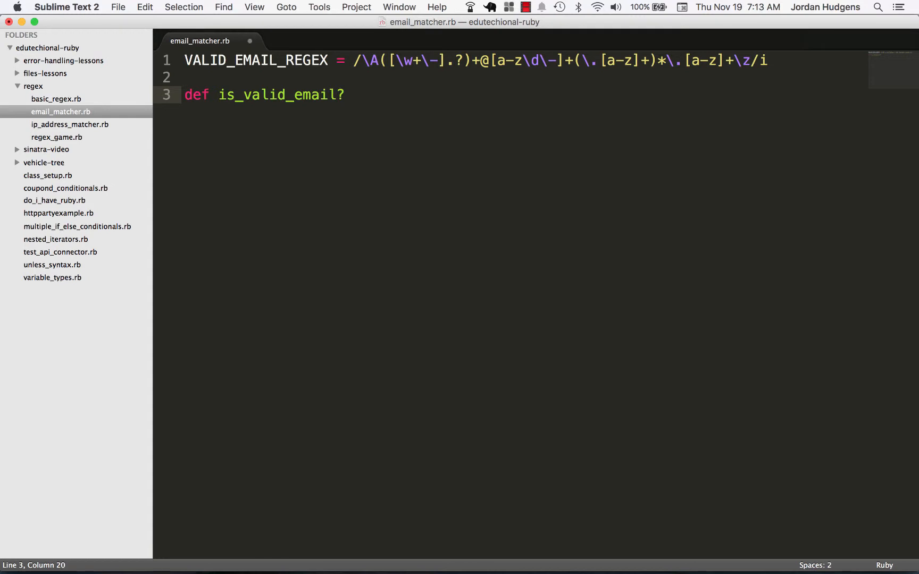
pyautogui.write('email')
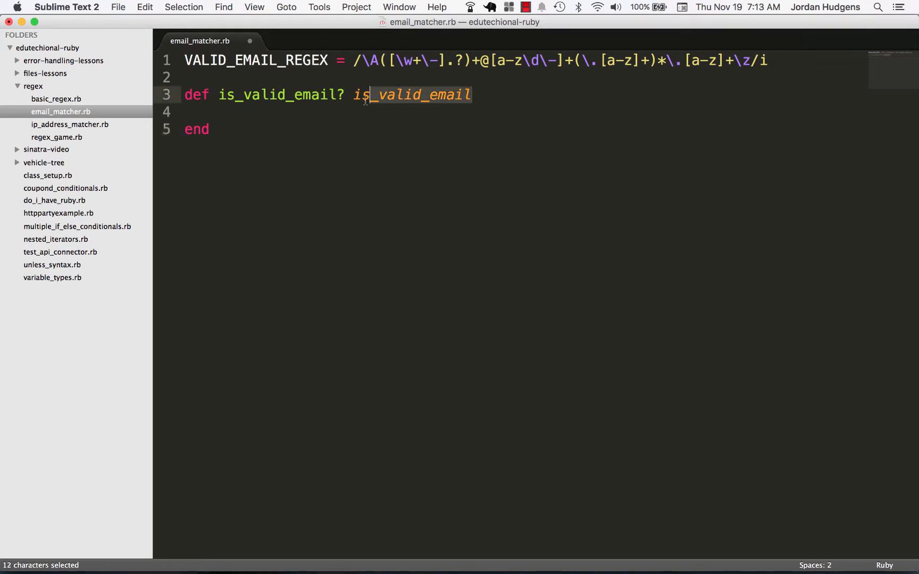
pyautogui.write('email')
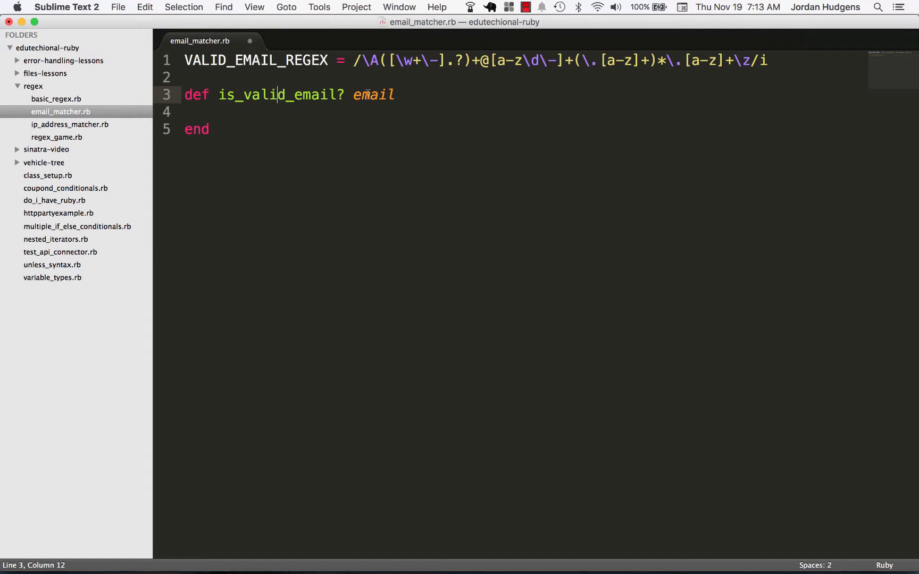
pyautogui.click(354, 95)
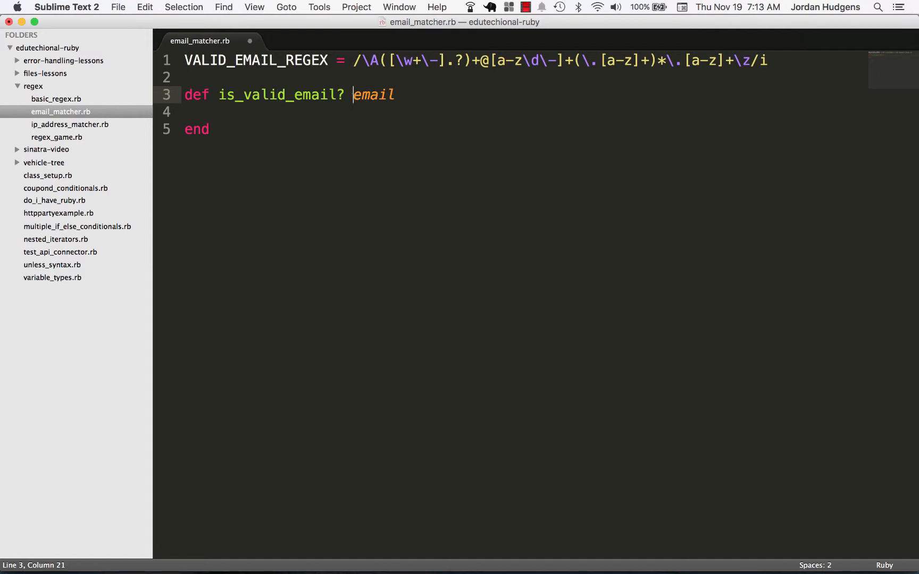
pyautogui.write('(email)')
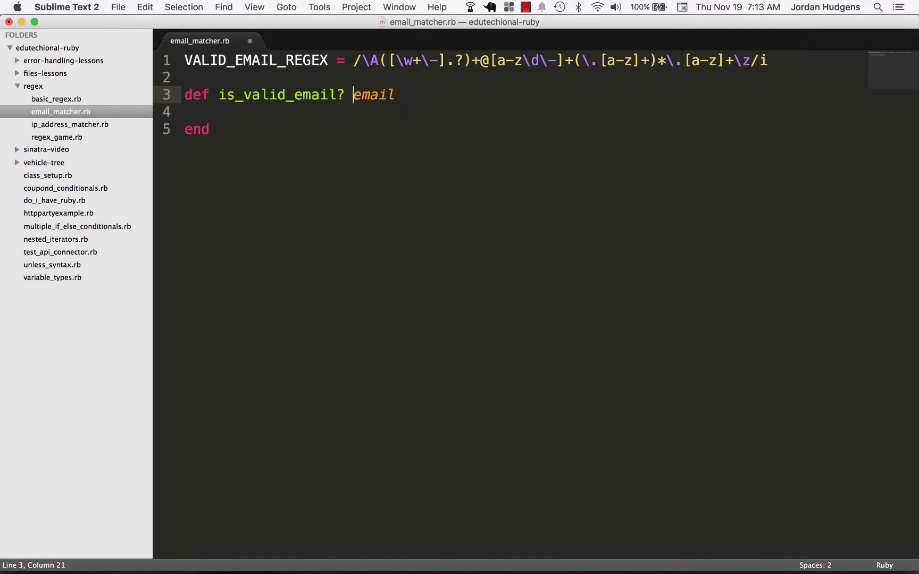
pyautogui.click(395, 94)
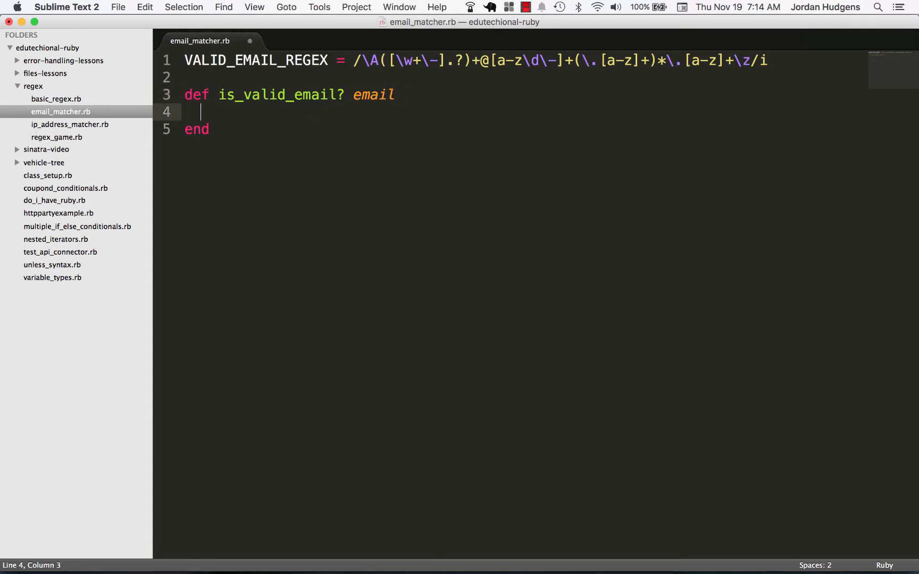
# Start the method body with email =~ VALID_EMAIL_REGEX, using autocomplete.
pyautogui.write('emai')
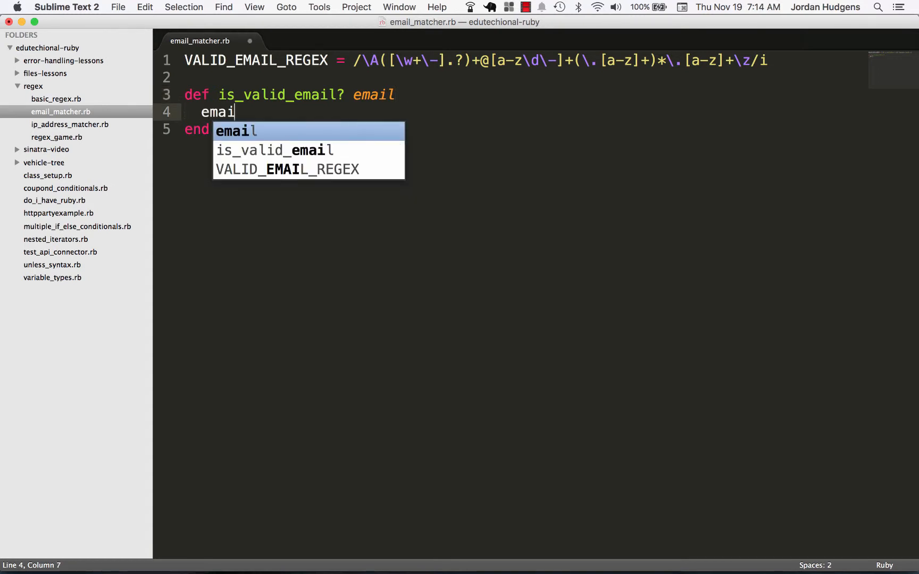
pyautogui.write('l =')
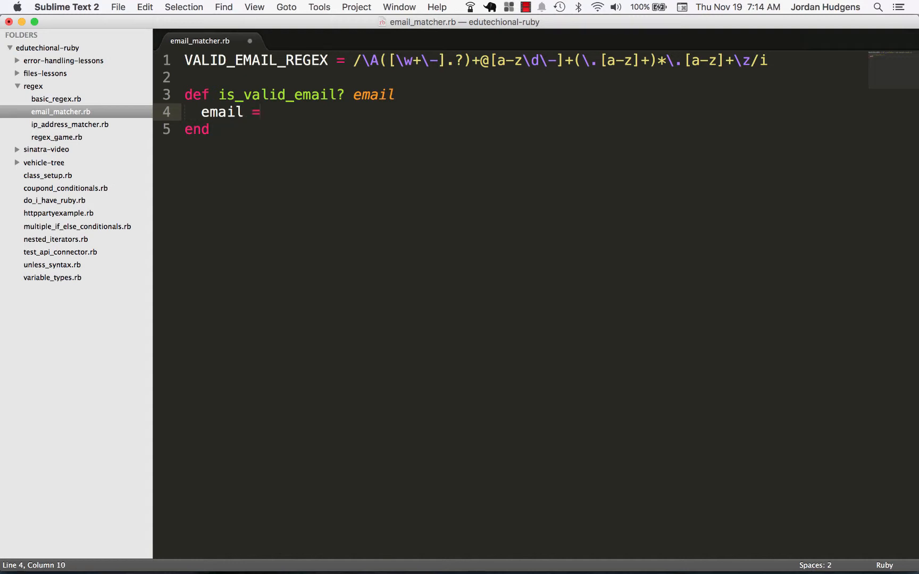
pyautogui.write('~')
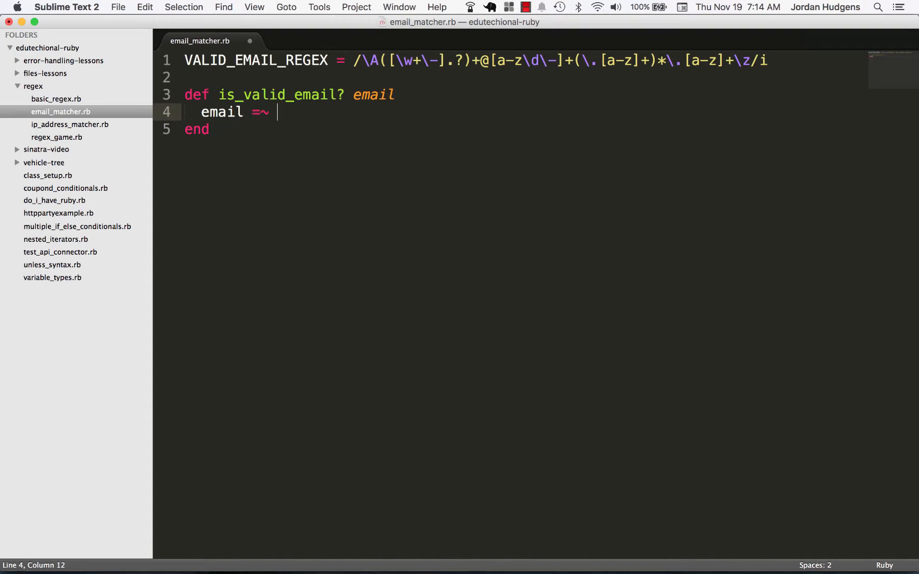
pyautogui.write('VALID_EMAIL_REGEX')
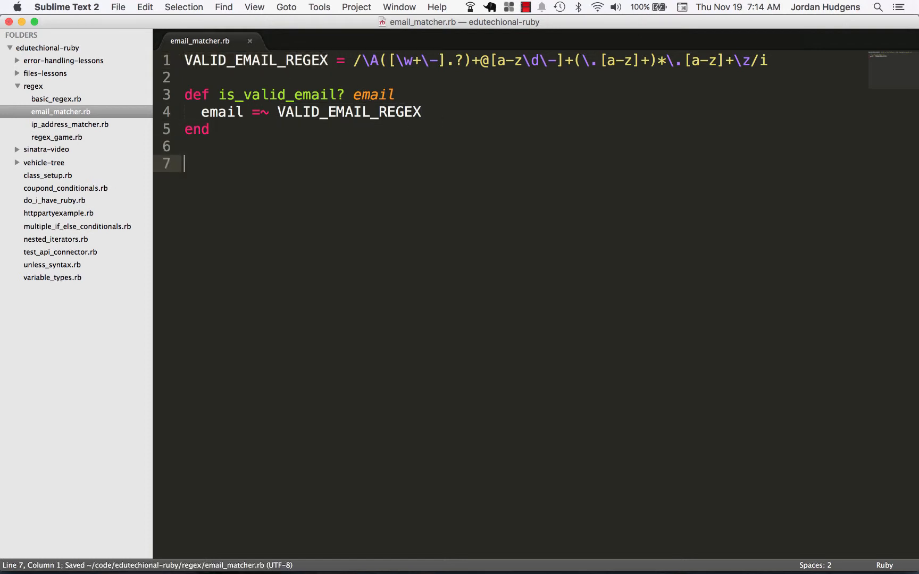
pyautogui.write('p')
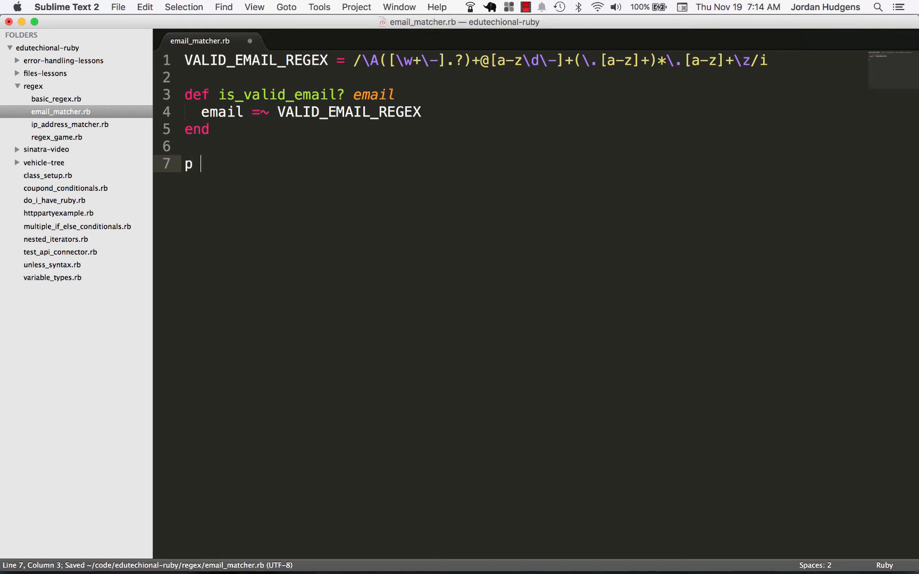
pyautogui.write('is_valid_email?')
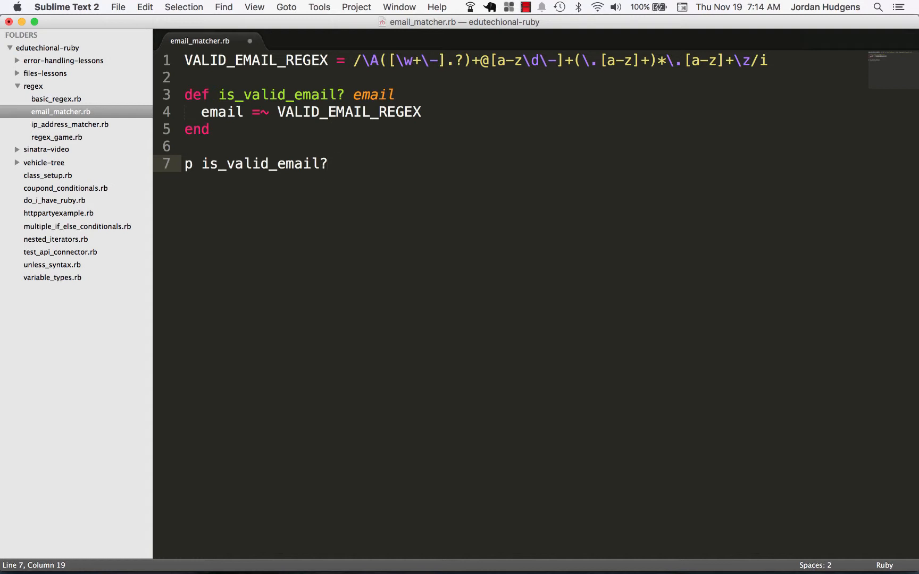
pyautogui.write('""')
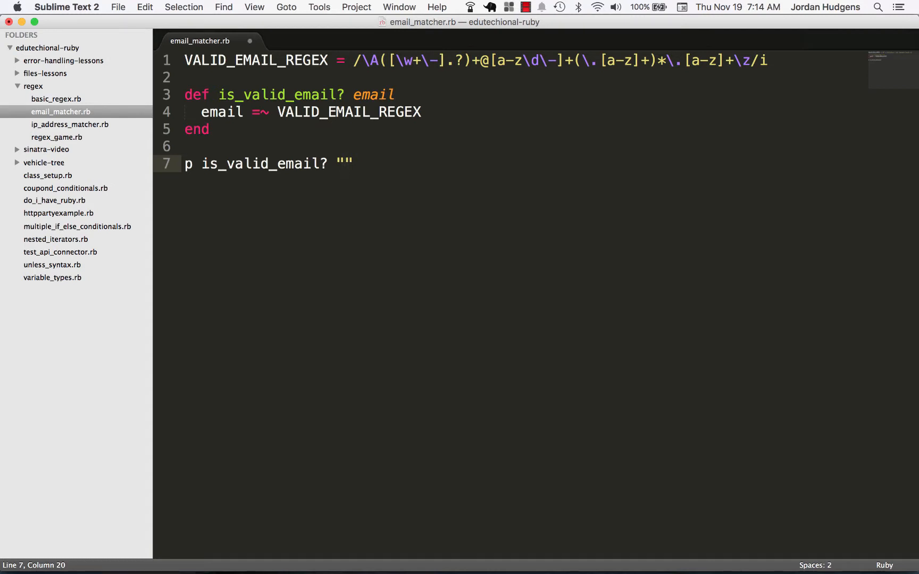
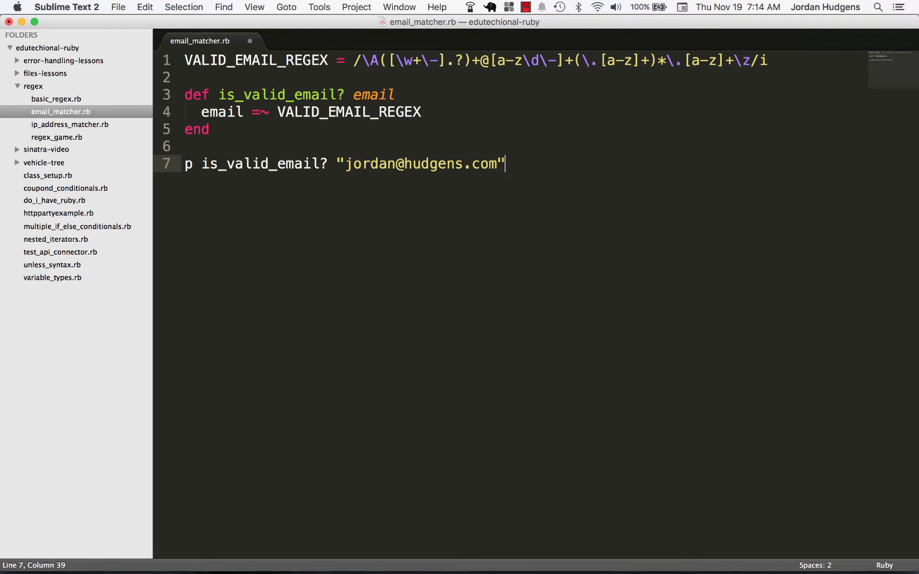
pyautogui.write('?')
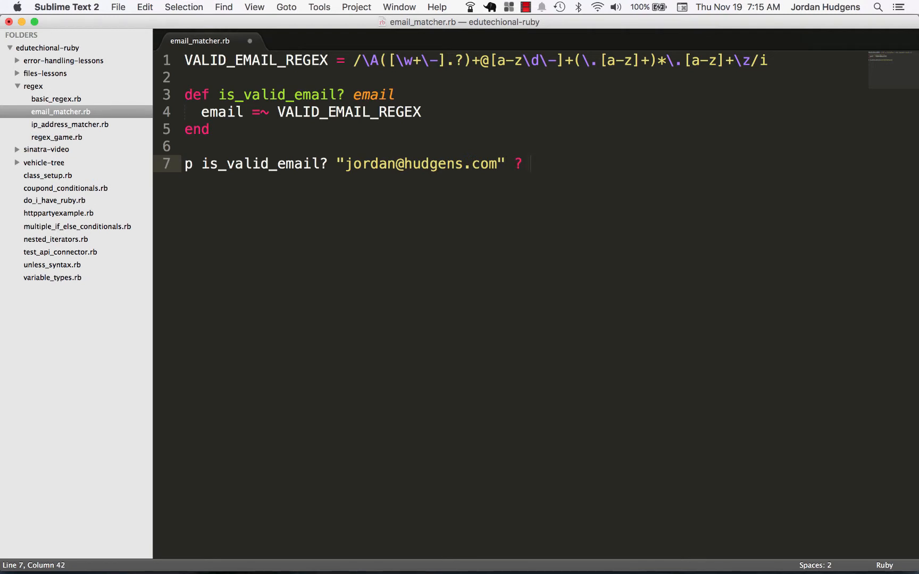
pyautogui.write('"Valid" : "')
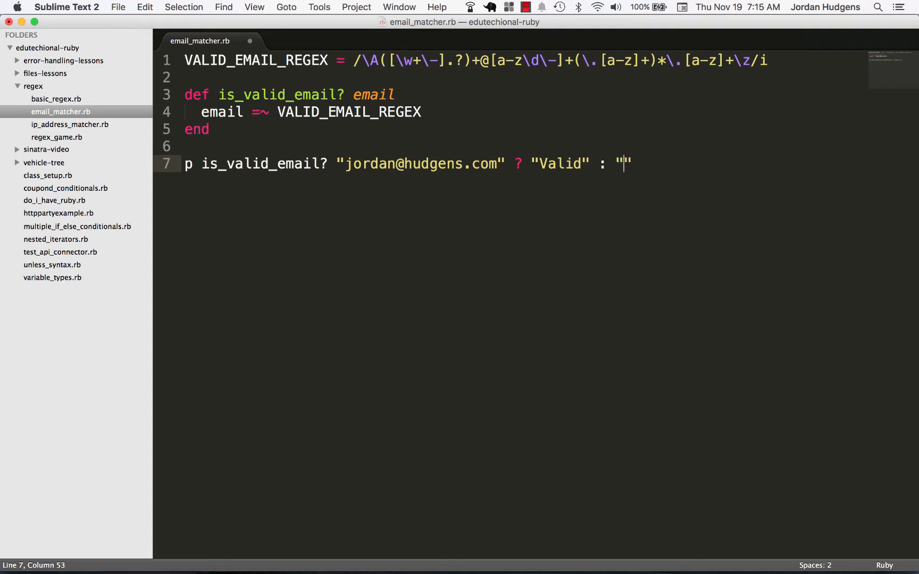
pyautogui.write('Invalid')
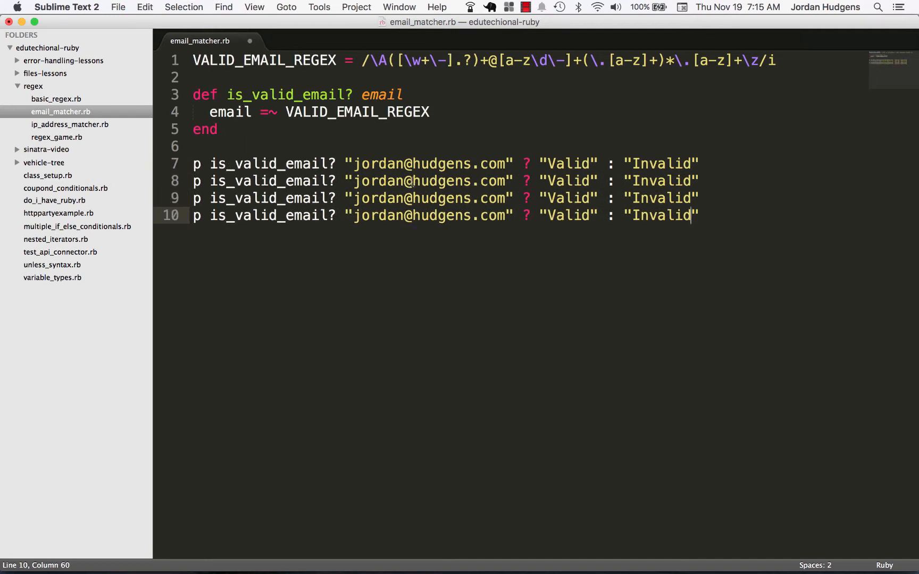
# Edit duplicated test lines: missing @, dotted name, and address without .com.
pyautogui.press('backspace')
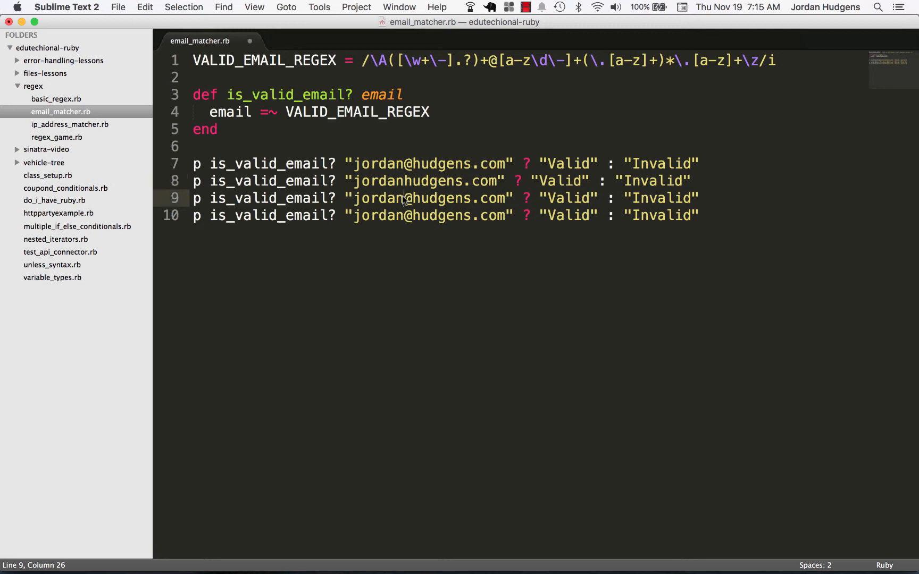
pyautogui.write('.h')
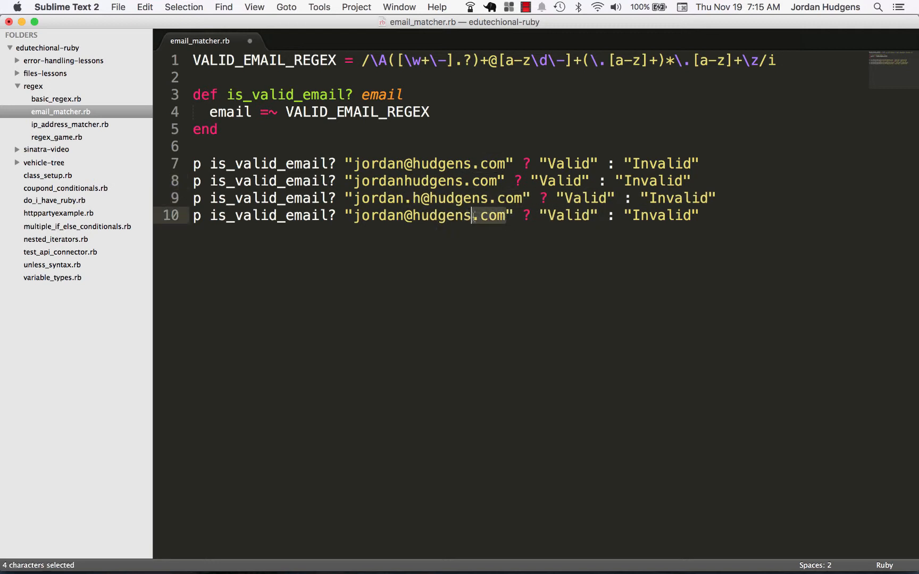
pyautogui.press('backspace')
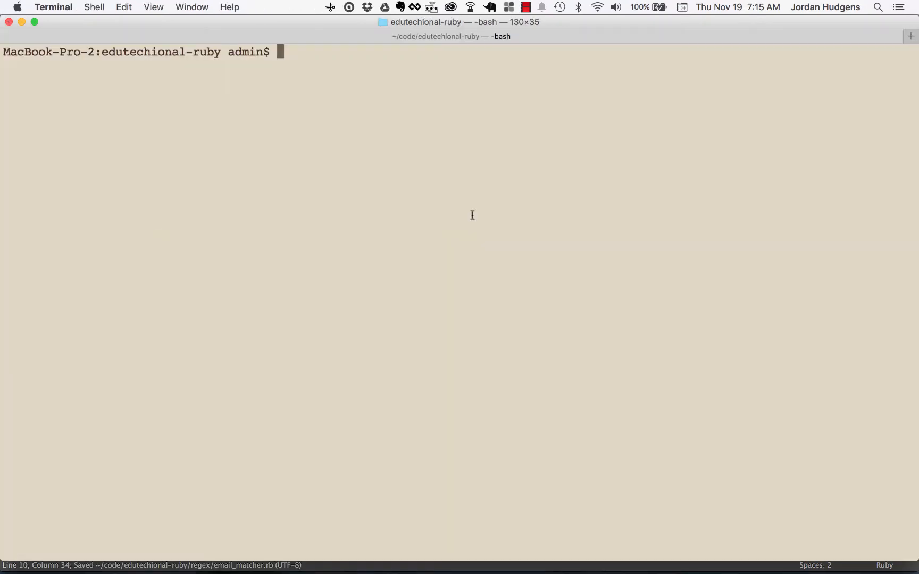
# Run ruby regex/email_matcher.rb in Terminal.
pyautogui.write('ruby re')
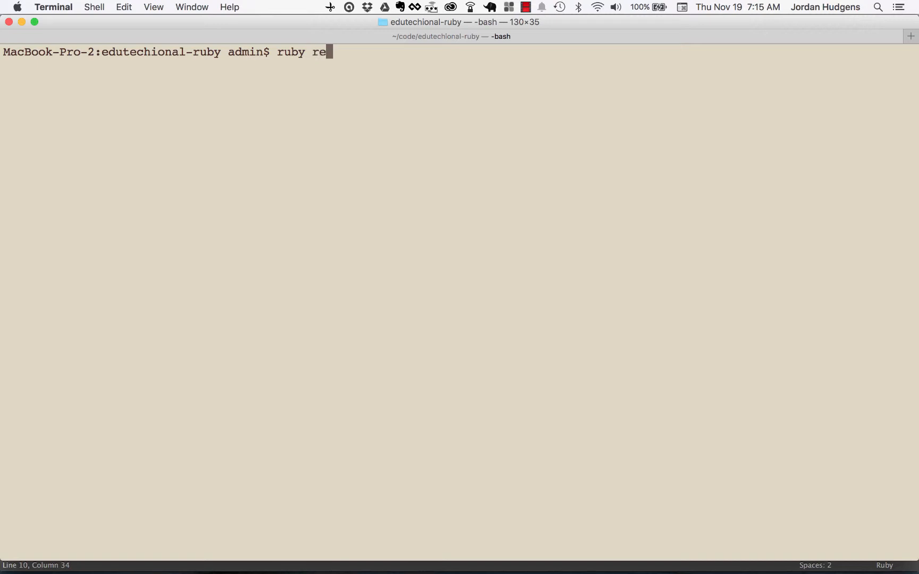
pyautogui.write('gex/email_matcher.rb')
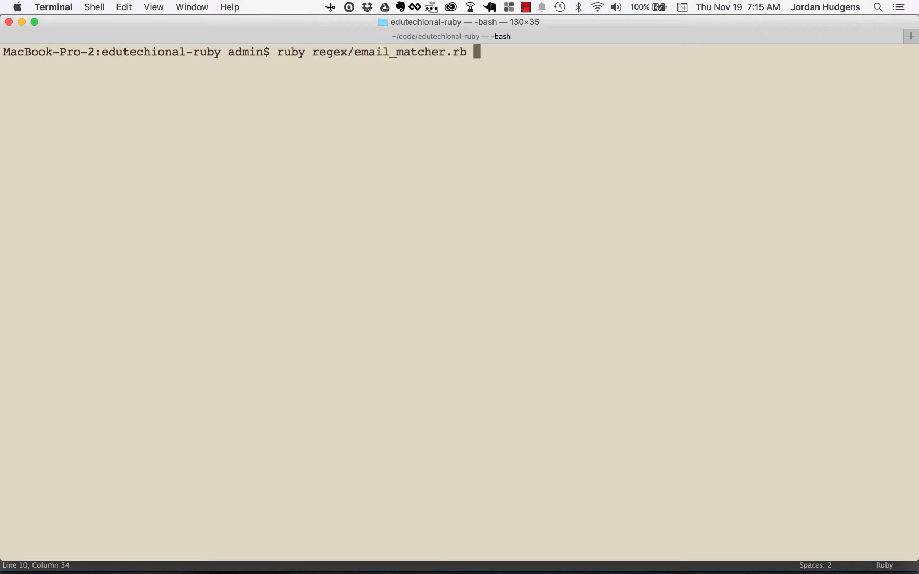
pyautogui.press('Return')
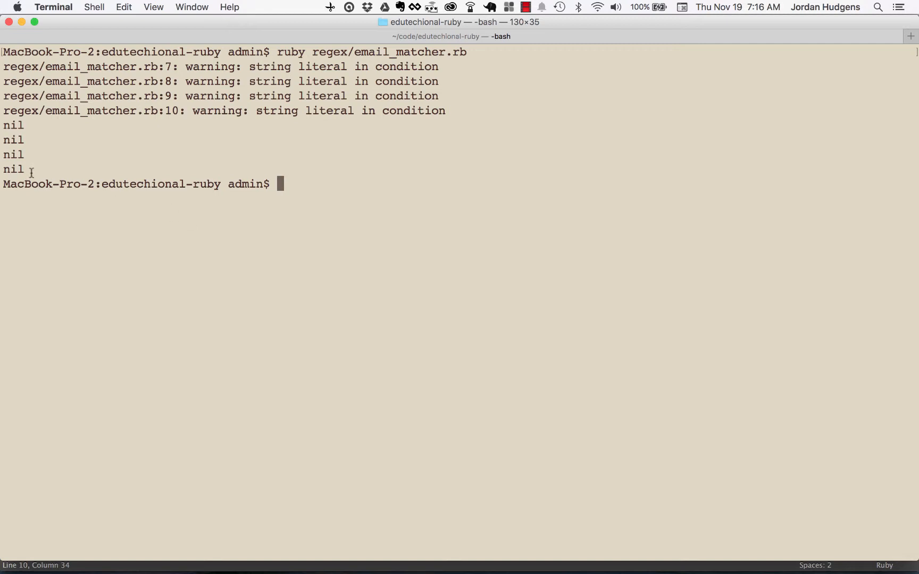
pyautogui.moveTo(375, 144)
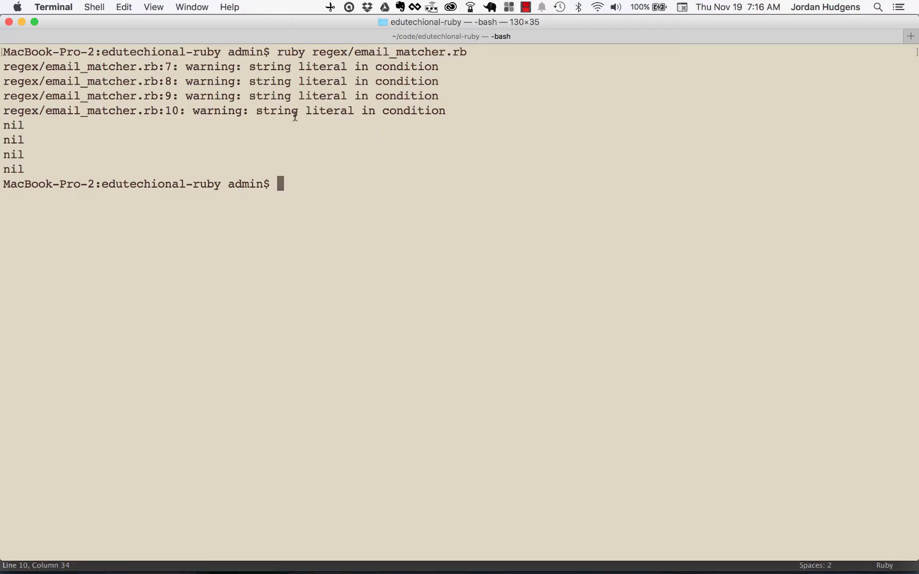
pyautogui.moveTo(338, 119)
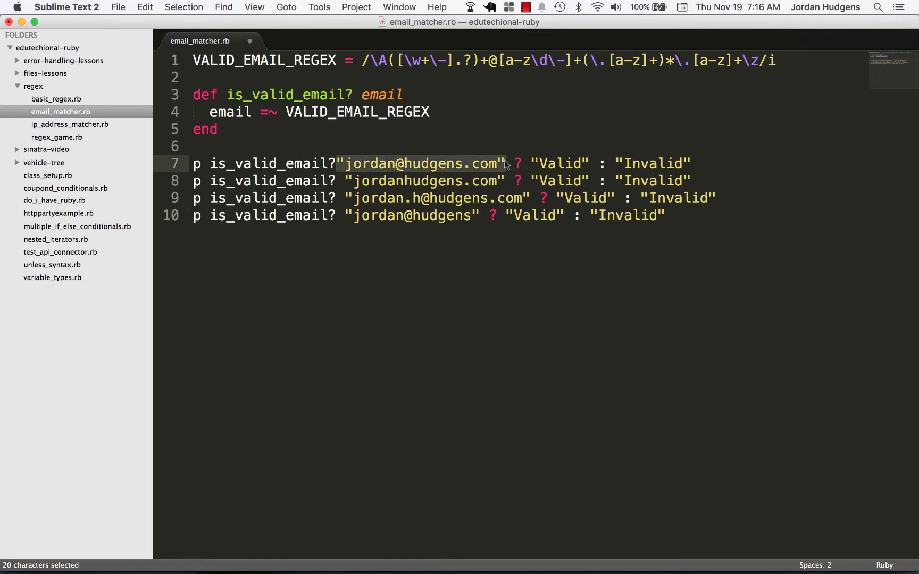
# Put parentheses around the email arguments on test lines 7–10 and save.
pyautogui.write(')')
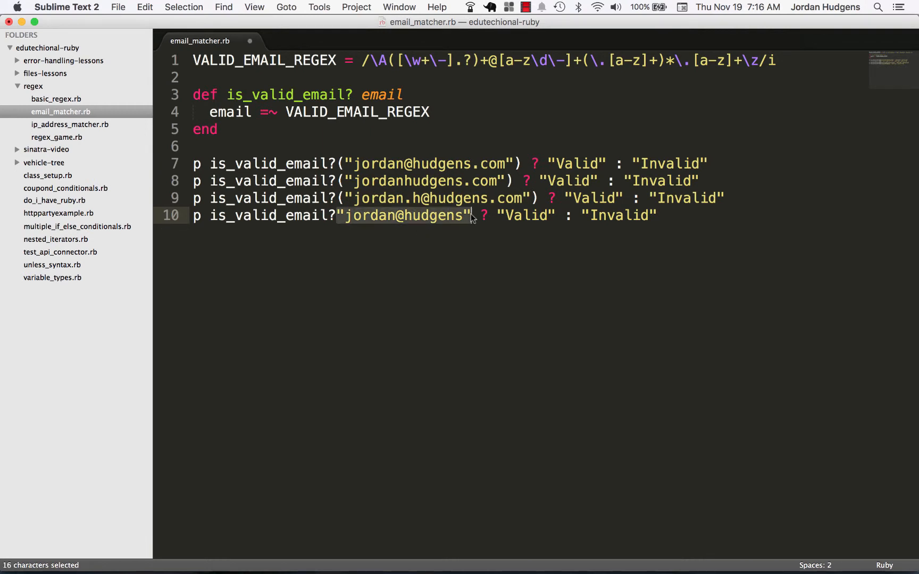
pyautogui.moveTo(472, 217)
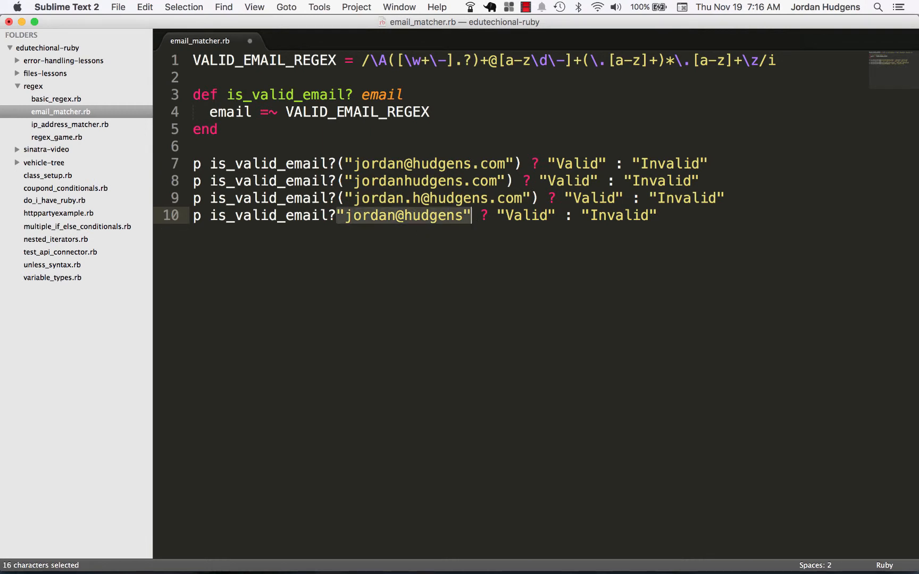
pyautogui.click(288, 286)
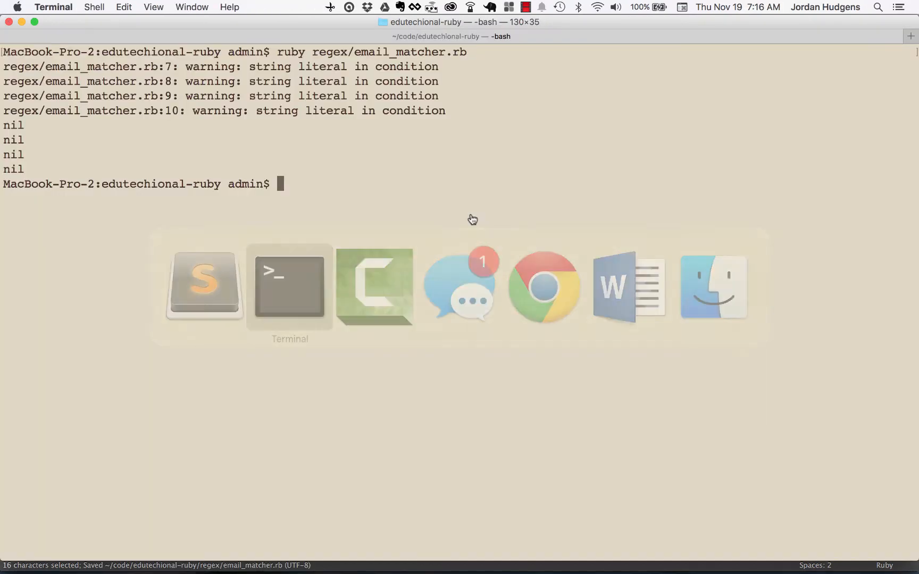
pyautogui.press('Return')
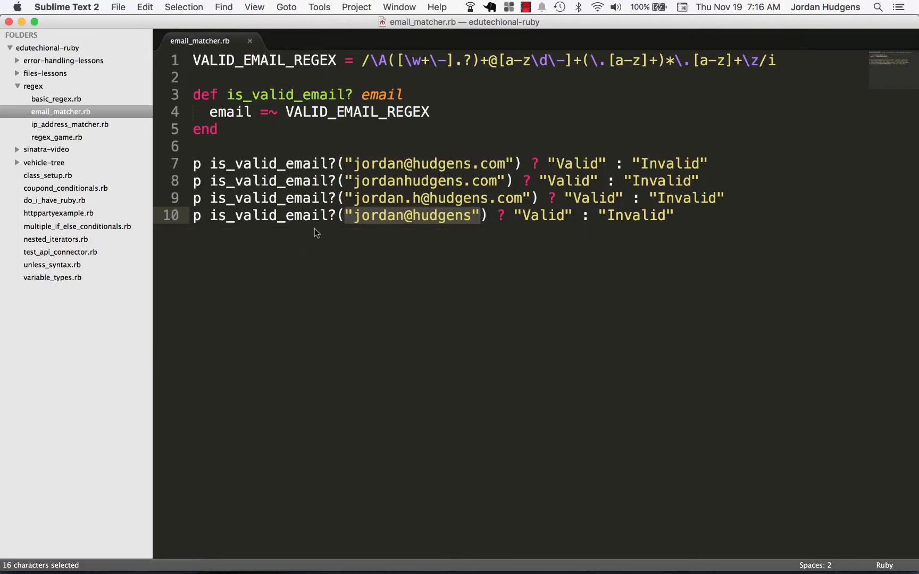
pyautogui.click(420, 164)
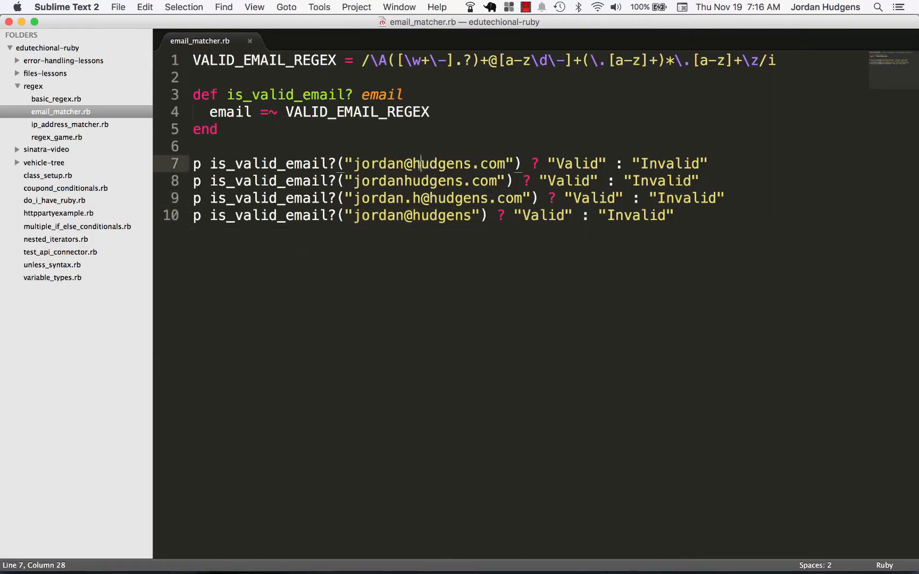
pyautogui.doubleClick(406, 180)
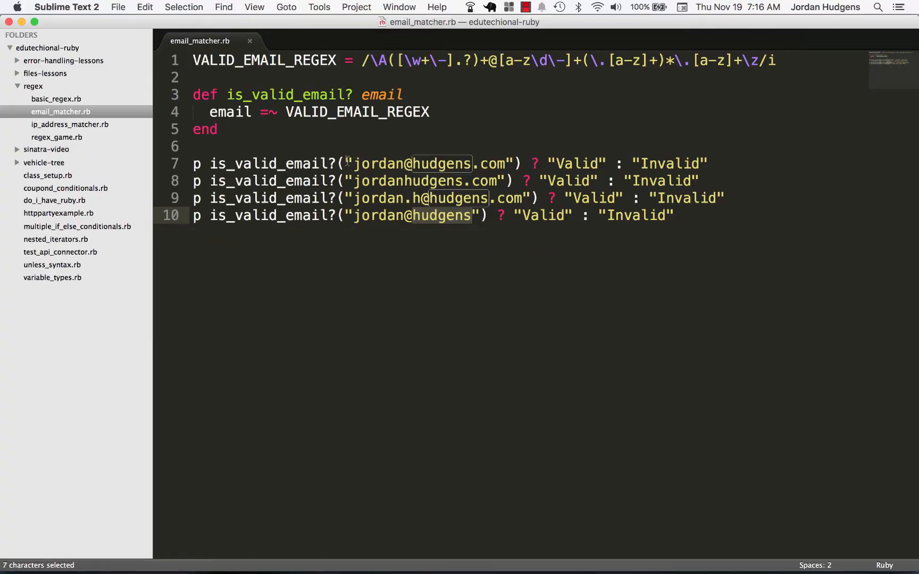
pyautogui.click(521, 163)
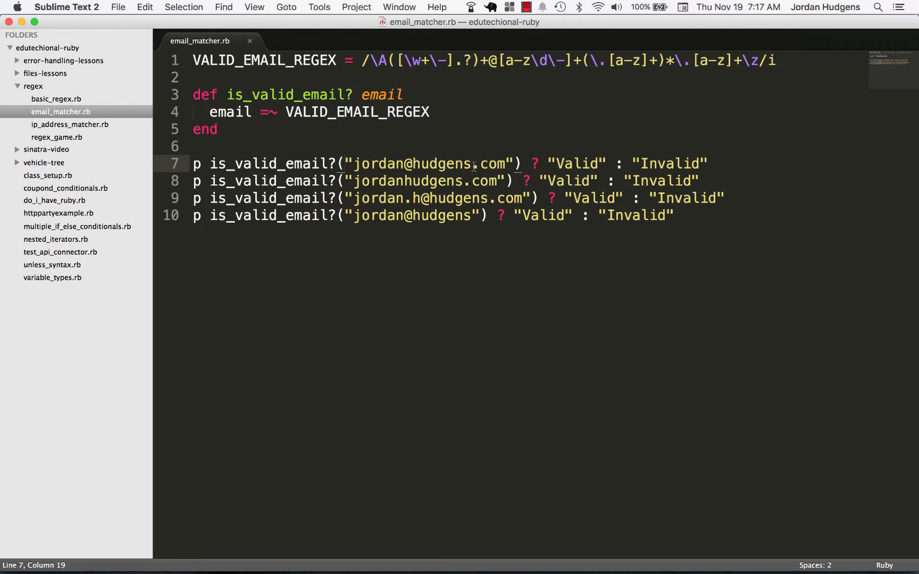
pyautogui.doubleClick(269, 163)
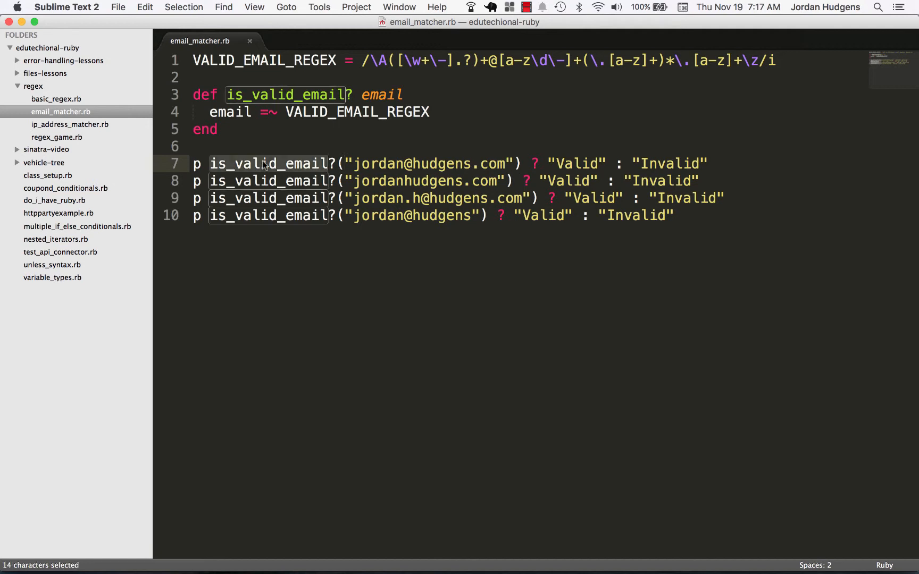
pyautogui.moveTo(471, 172)
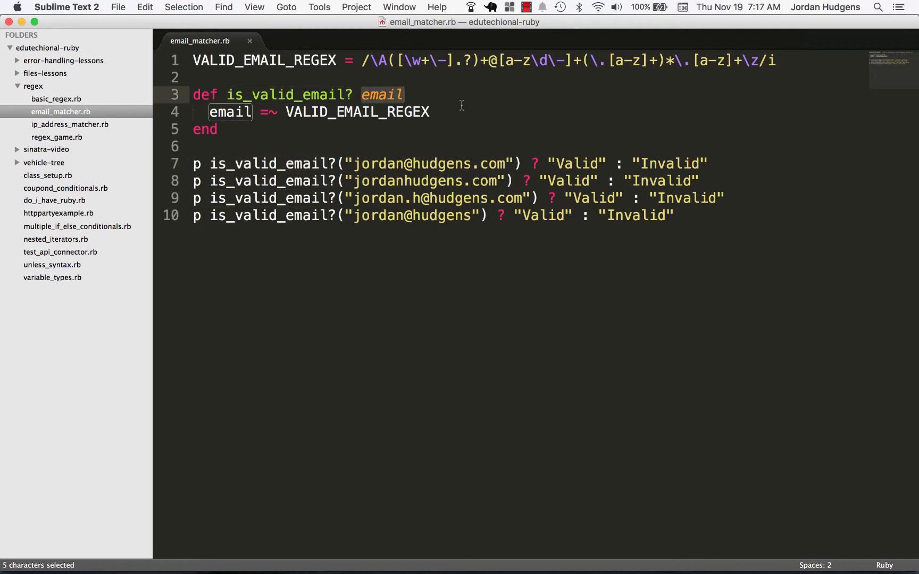
pyautogui.moveTo(382, 106)
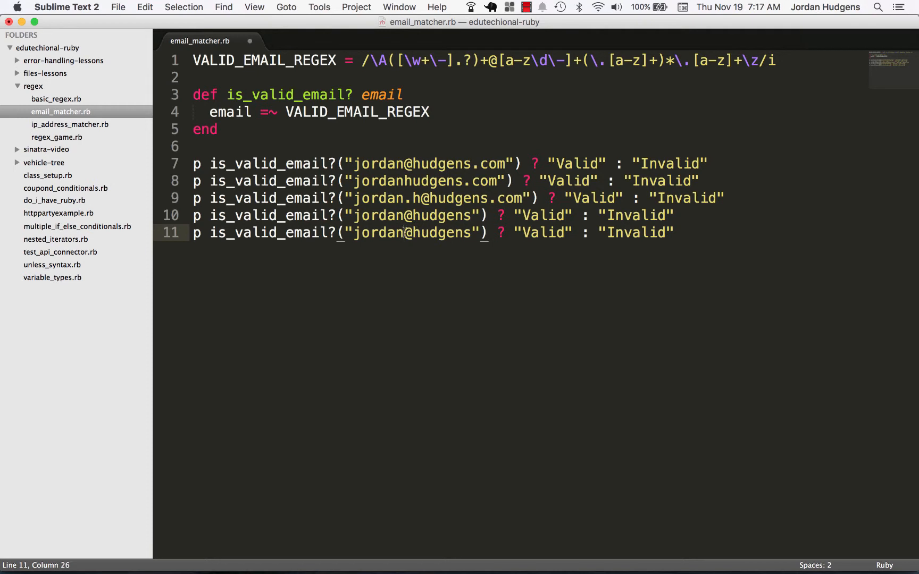
pyautogui.write('_')
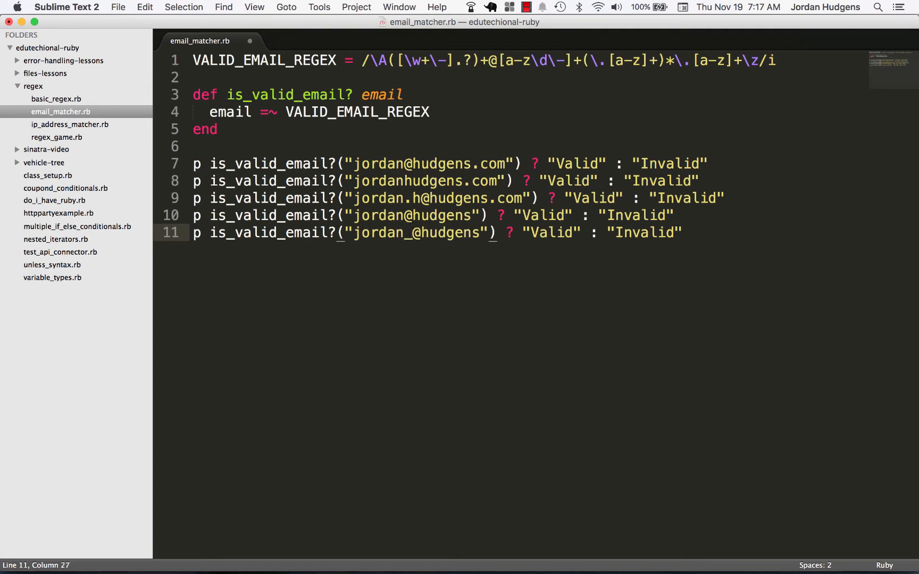
pyautogui.write('h')
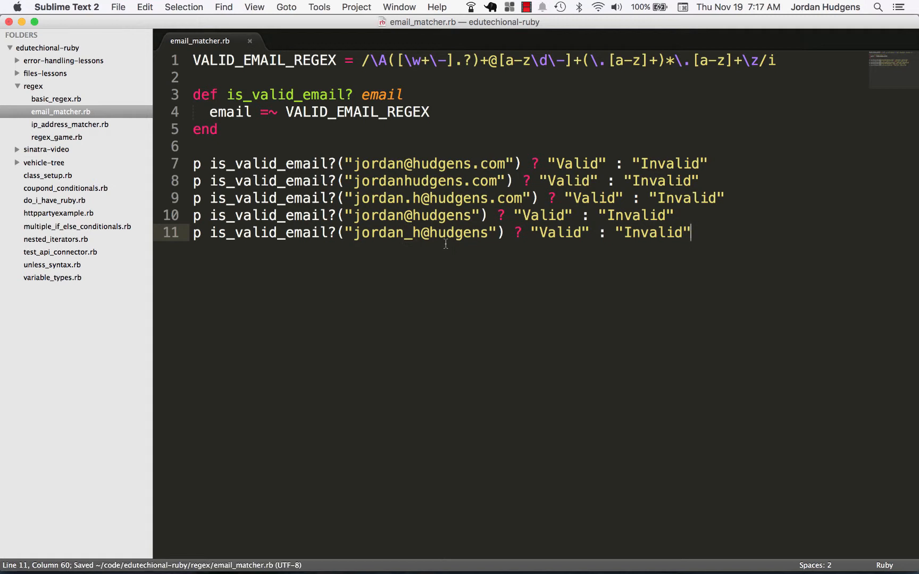
pyautogui.write('.com')
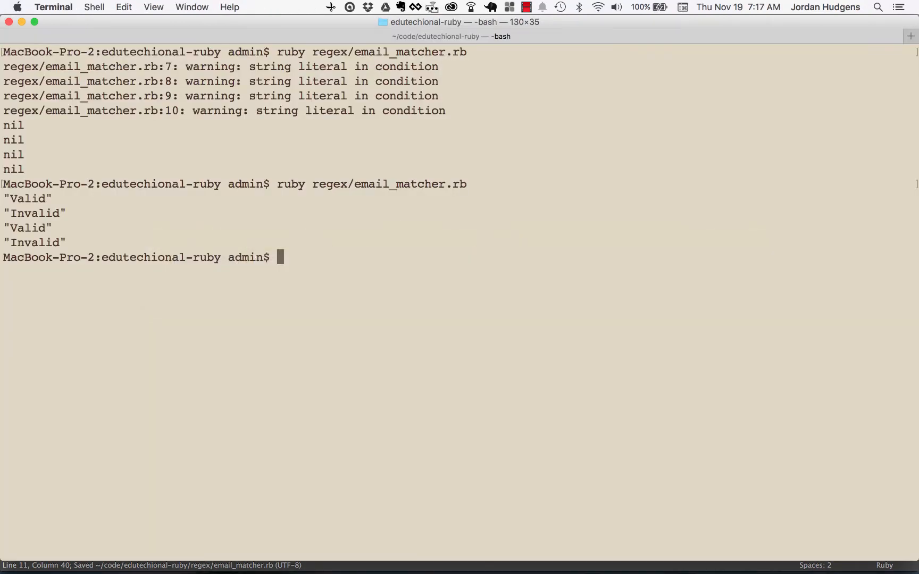
pyautogui.press('Return')
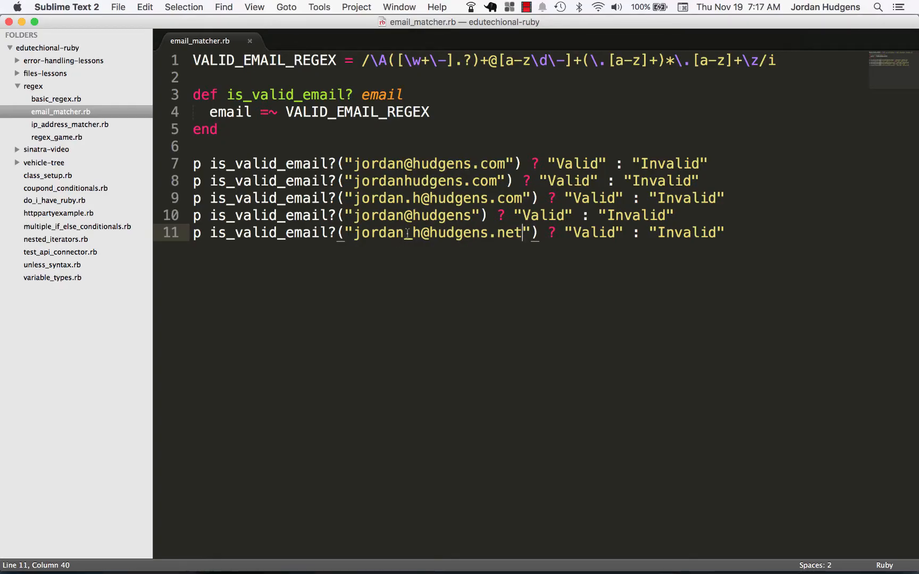
pyautogui.write('-')
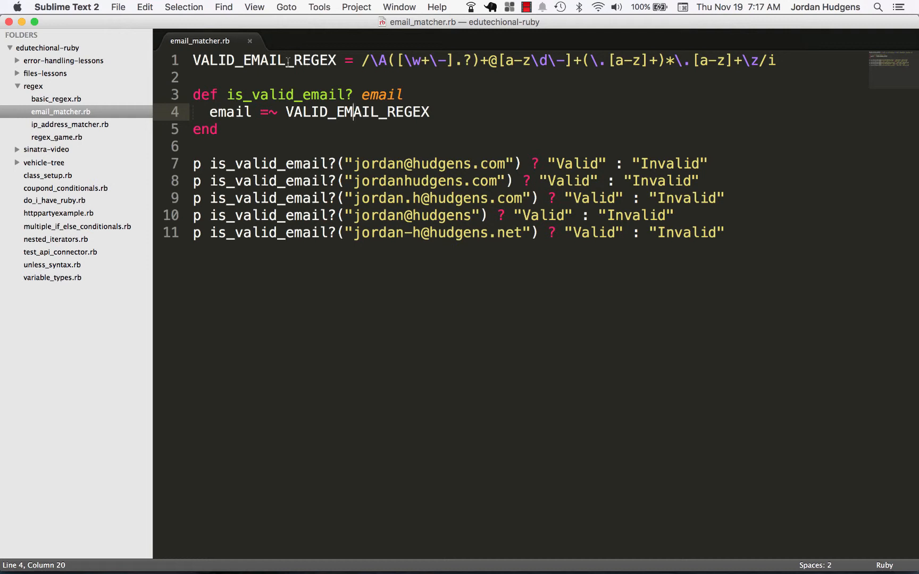
pyautogui.moveTo(318, 76)
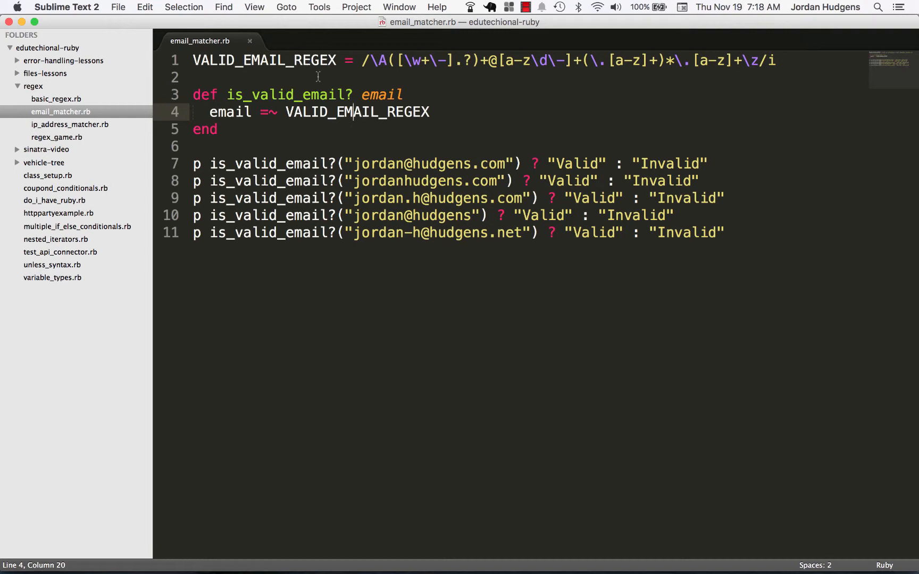
pyautogui.click(399, 7)
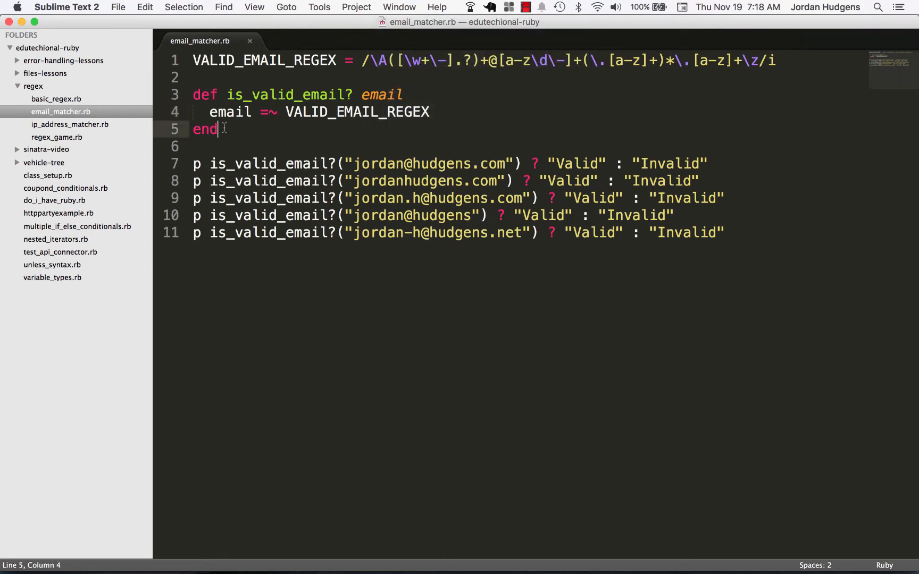
pyautogui.click(398, 7)
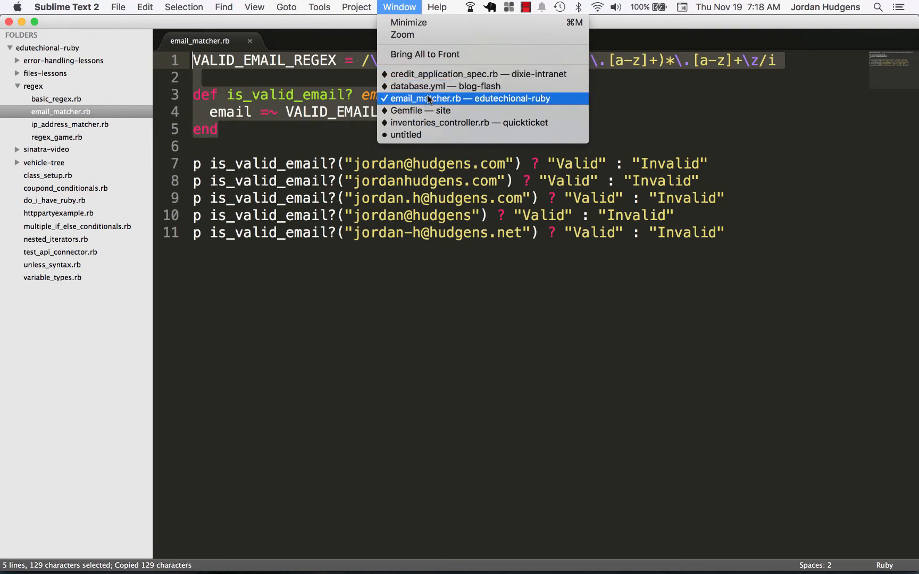
pyautogui.moveTo(432, 122)
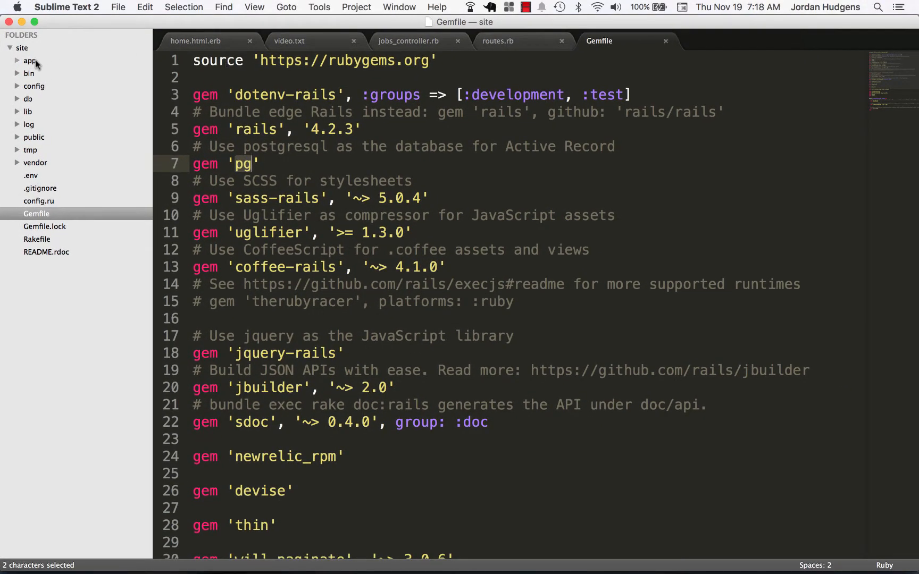
# Expand the site project's app folder to reach the job.rb model.
pyautogui.click(29, 60)
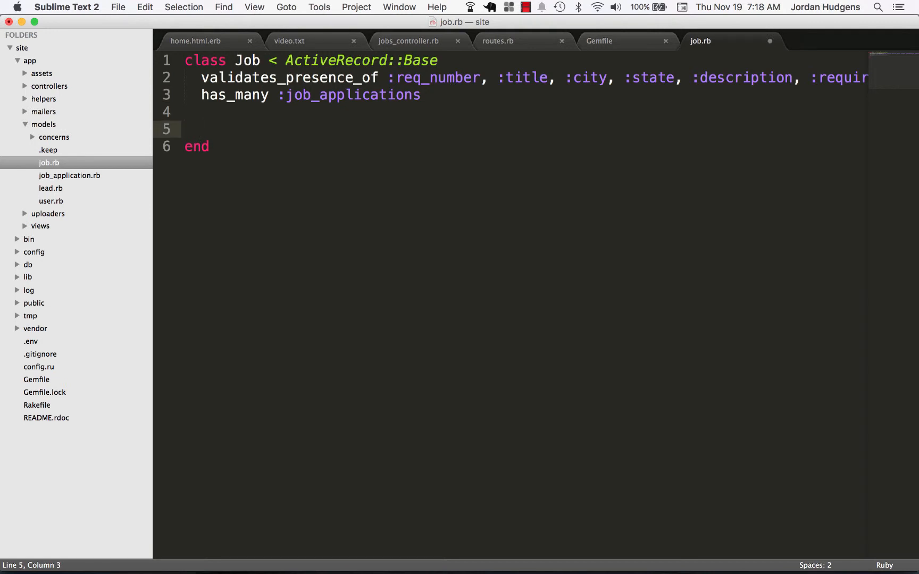
# Add validate :has_valid_email? plus the pasted VALID_EMAIL_REGEX and renamed method to job.rb.
pyautogui.hscroll(3)
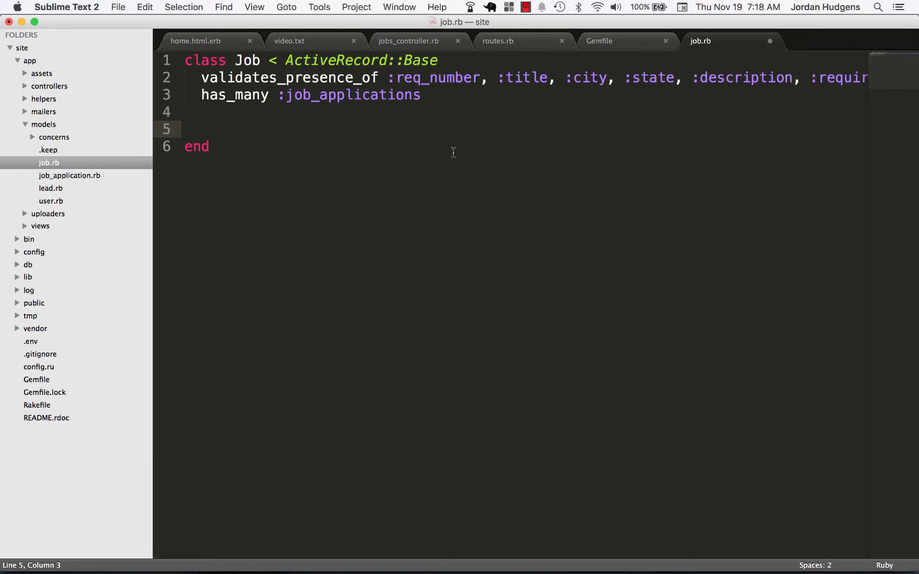
pyautogui.write('validate')
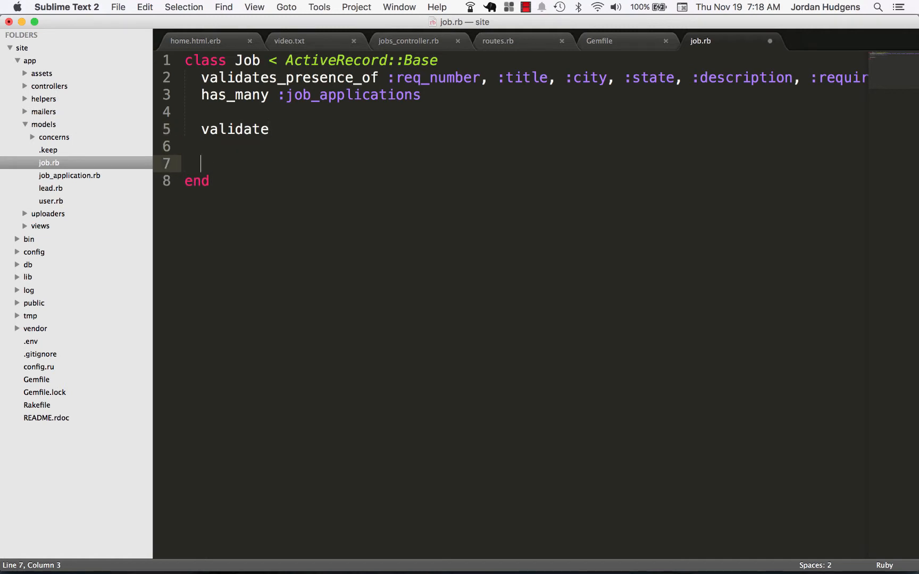
pyautogui.write('VALID_EMAIL_REGEX = /\\A([\\w+\\-].?)+@[a-z\\d\\-]+(\\.[a-z]+)*\\.[a-z]+\\z/i')
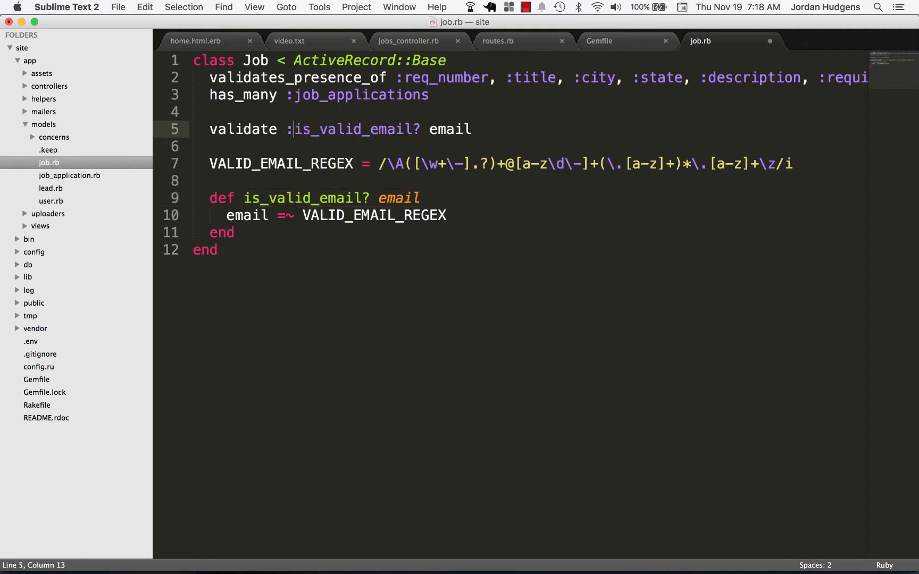
pyautogui.write('has')
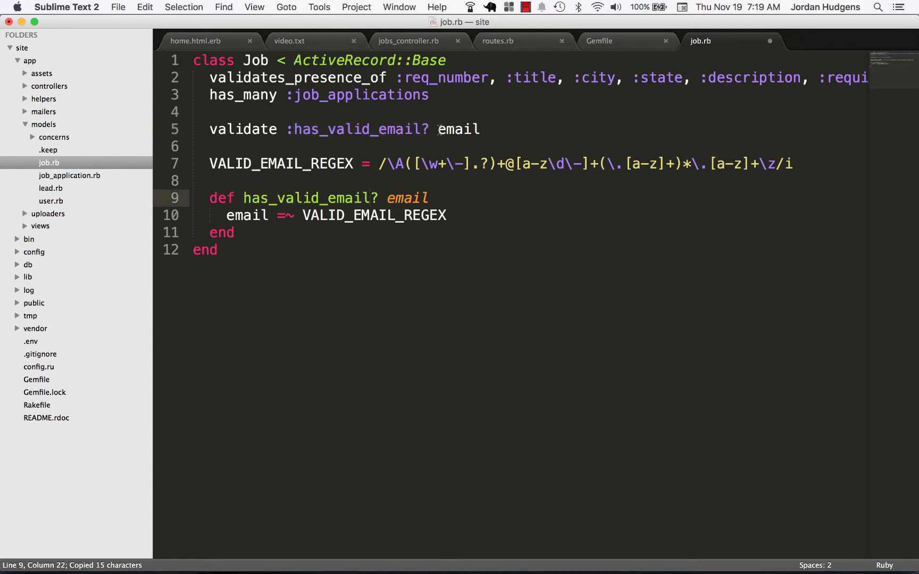
# Drop the email argument and make has_valid_email? check self.email =~ VALID_EMAIL_REGEX.
pyautogui.press('backspace')
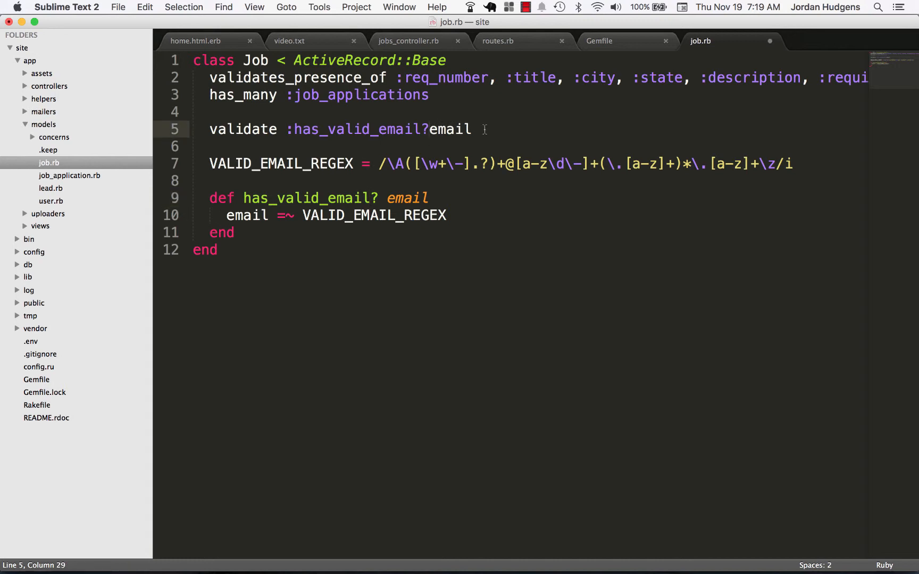
pyautogui.press('backspace')
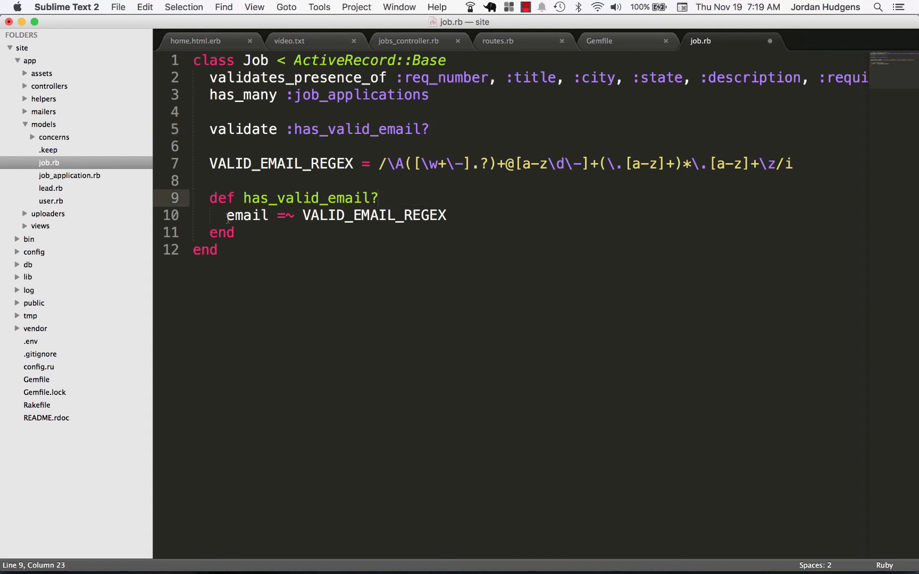
pyautogui.write('self')
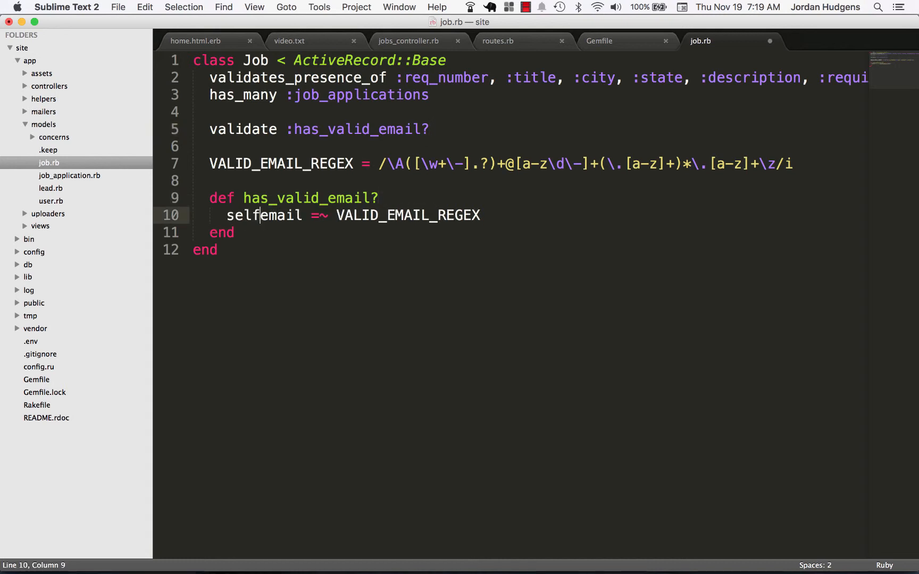
pyautogui.write('.')
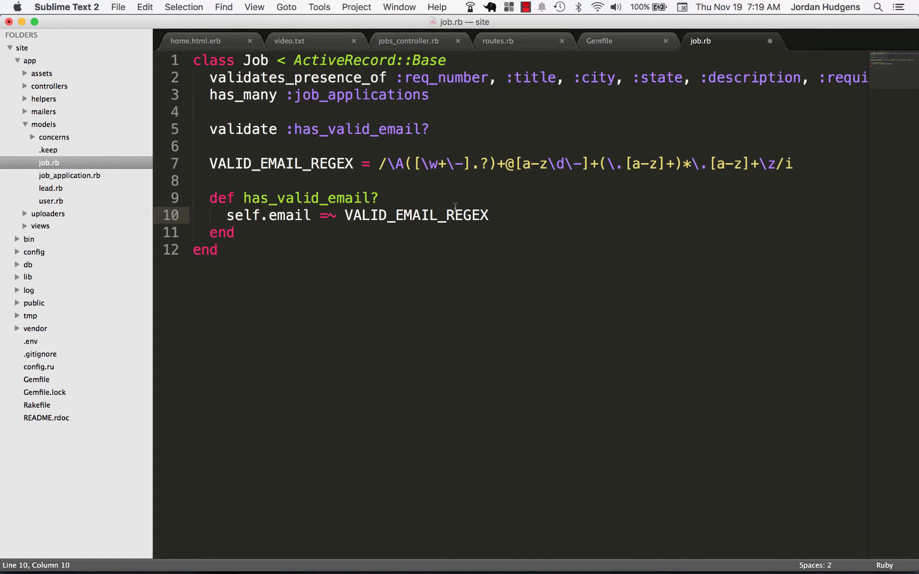
pyautogui.click(432, 215)
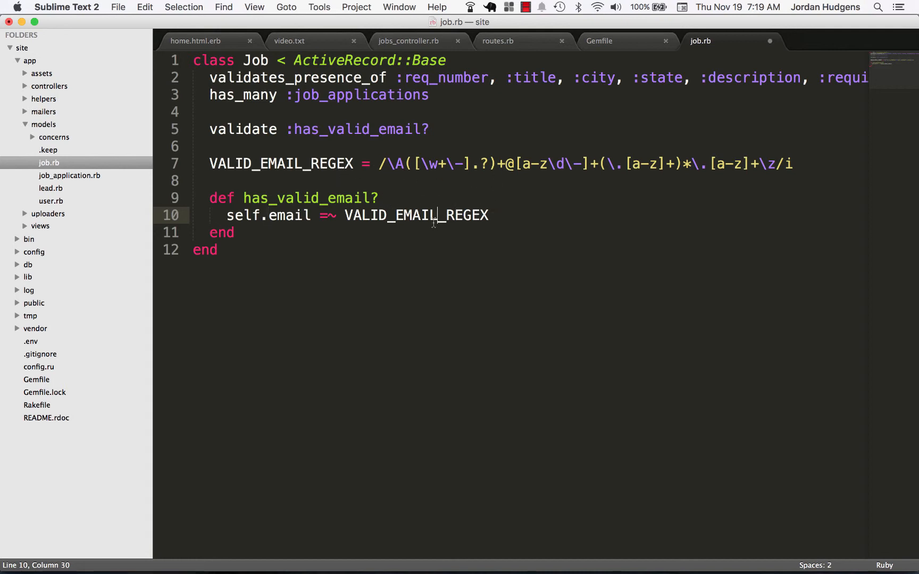
pyautogui.click(240, 215)
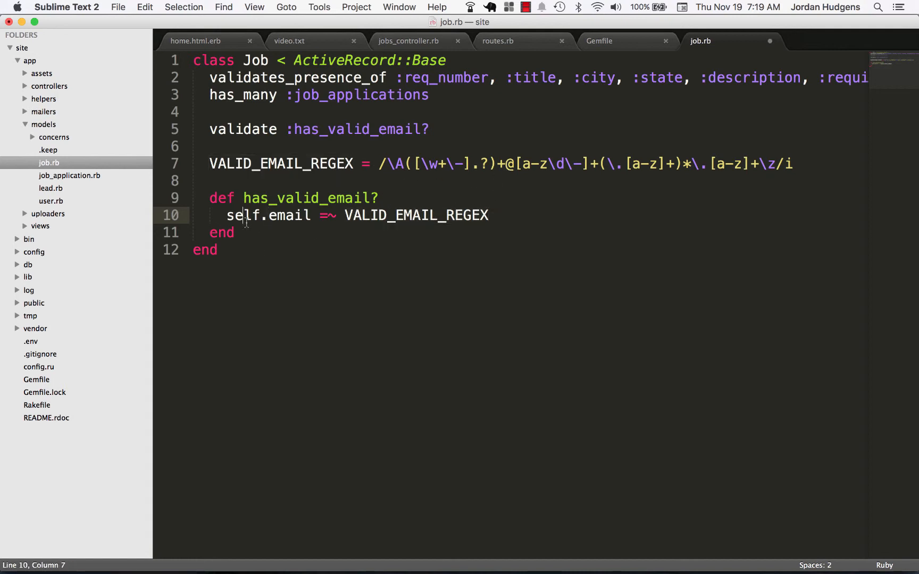
pyautogui.doubleClick(356, 129)
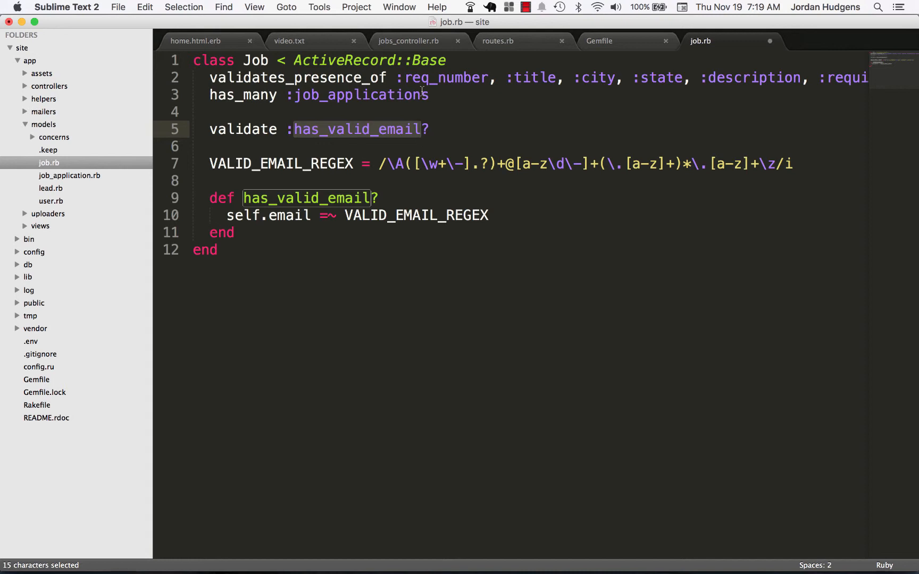
pyautogui.moveTo(422, 140)
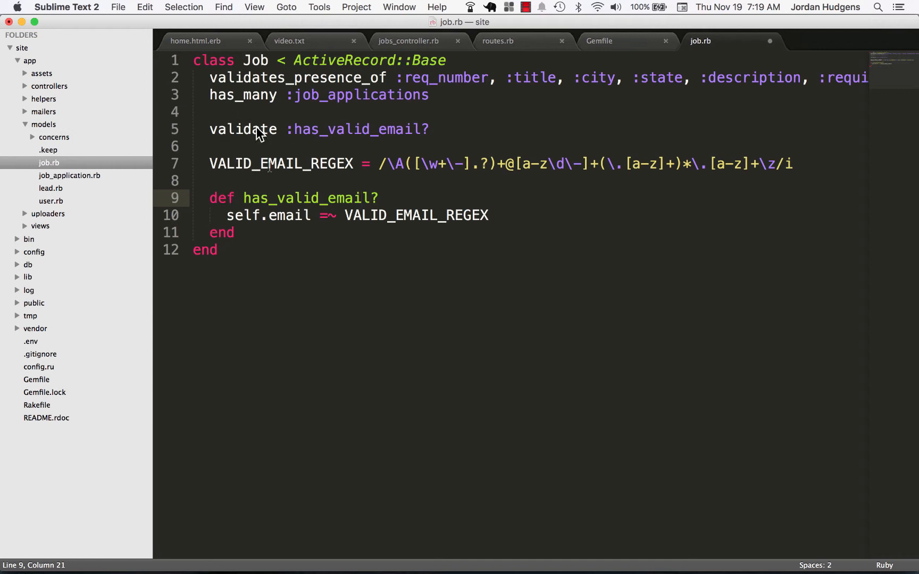
pyautogui.moveTo(269, 171)
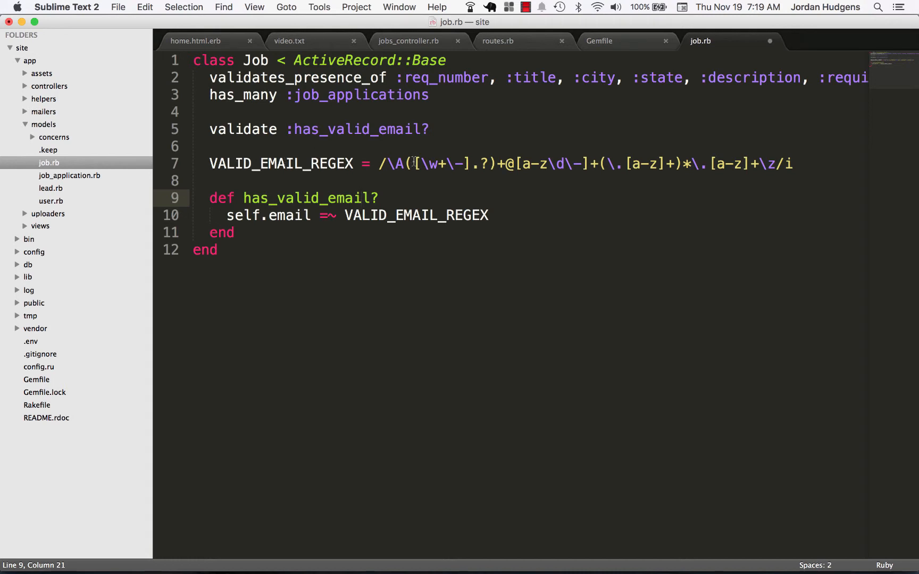
pyautogui.moveTo(406, 143)
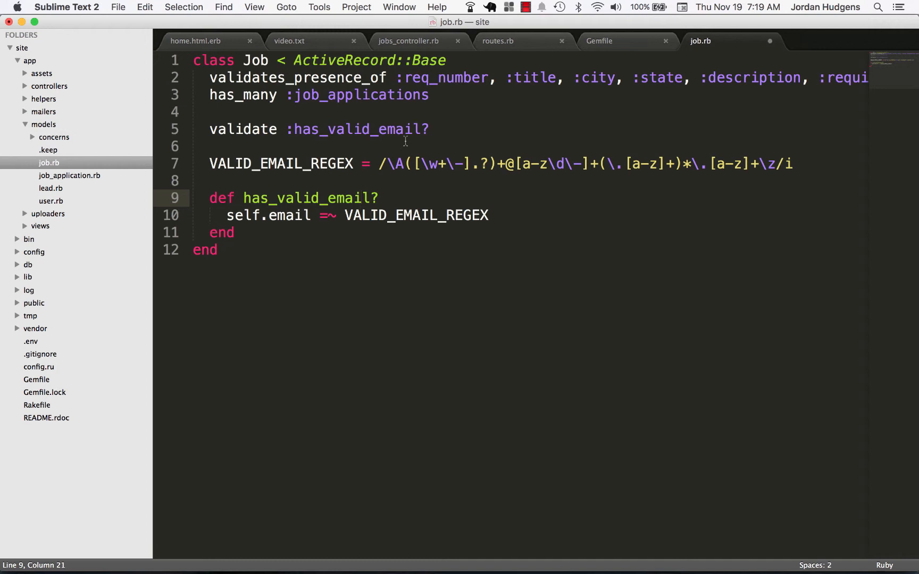
pyautogui.moveTo(360, 136)
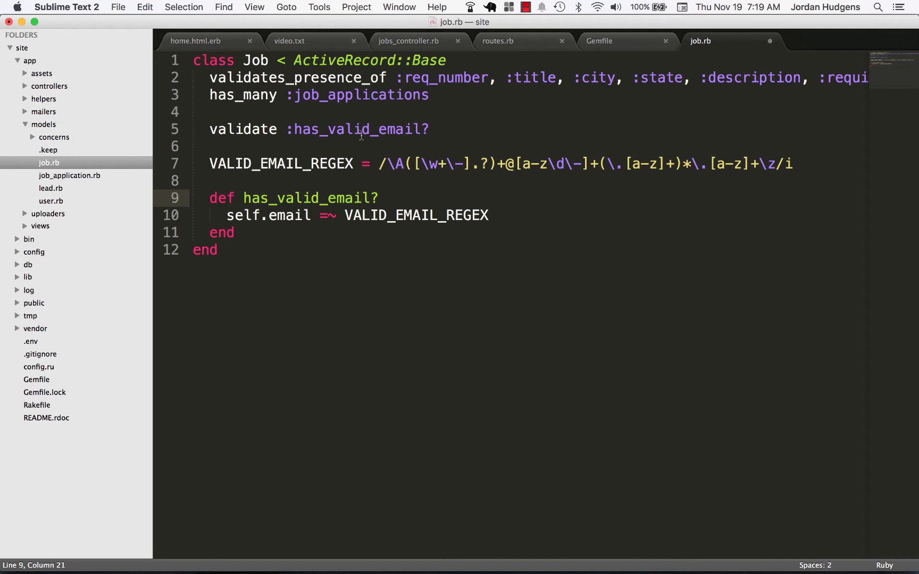
pyautogui.moveTo(249, 230)
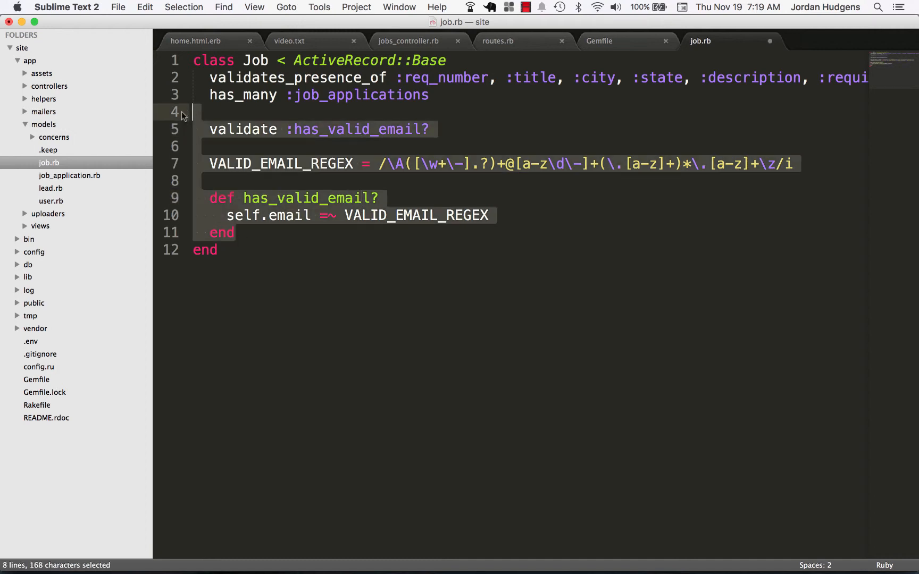
# Delete the has_valid_email? validation code from job.rb and close it without saving.
pyautogui.press('delete')
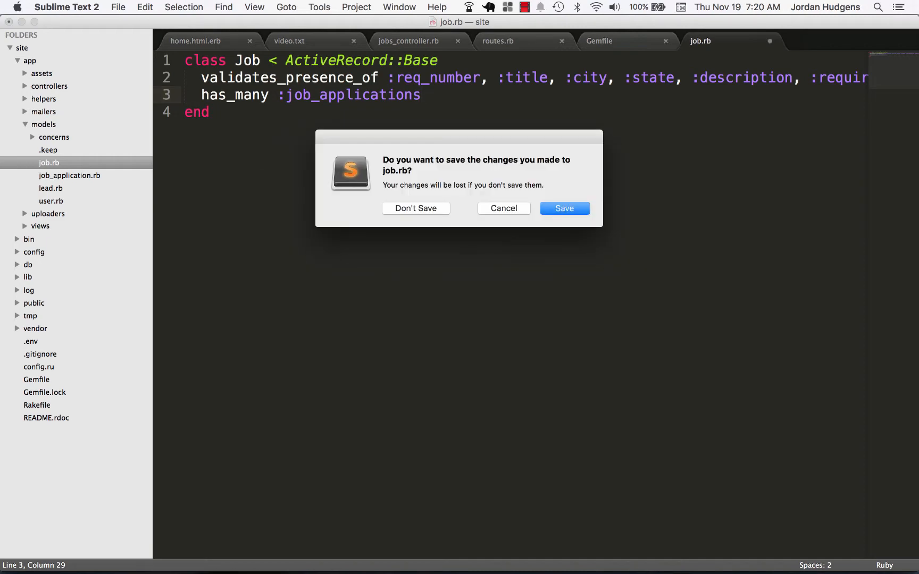
pyautogui.click(415, 207)
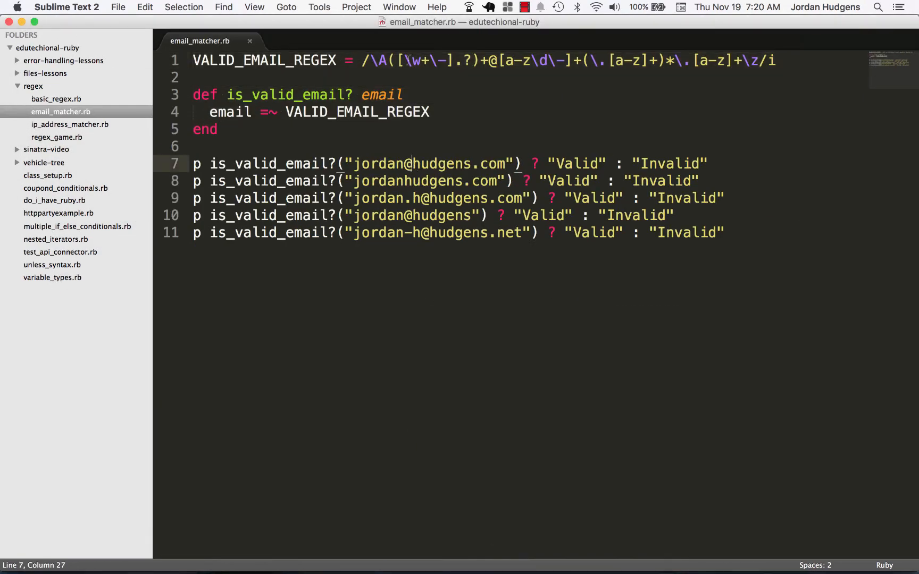
pyautogui.click(363, 61)
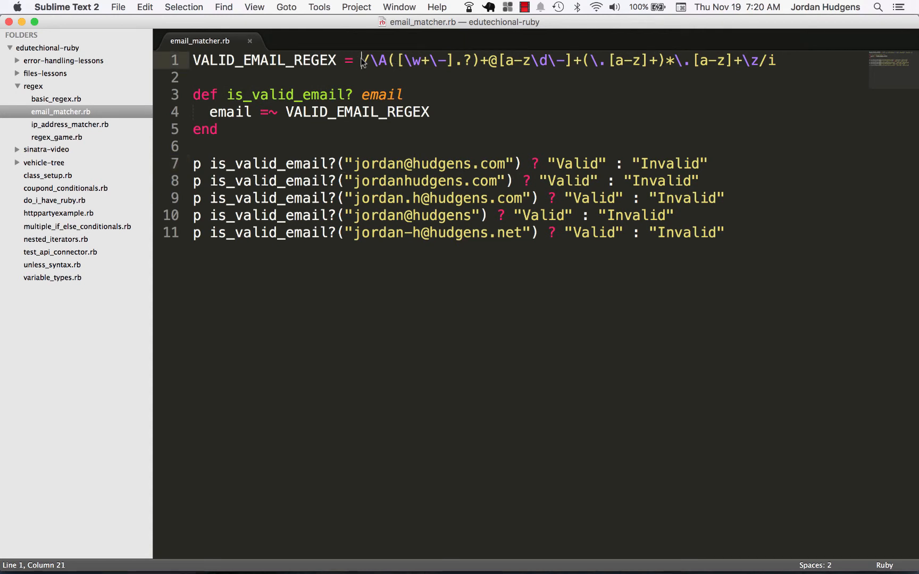
pyautogui.moveTo(483, 87)
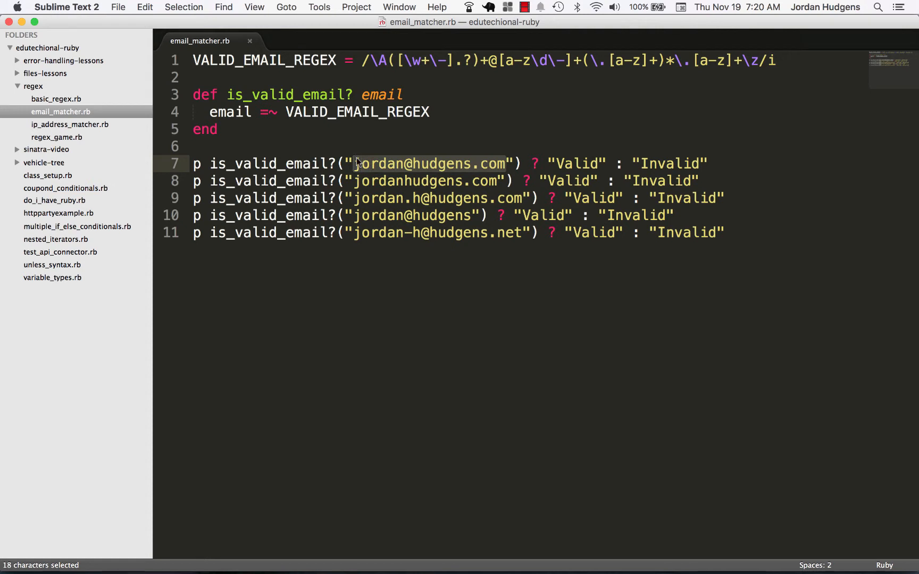
pyautogui.click(378, 164)
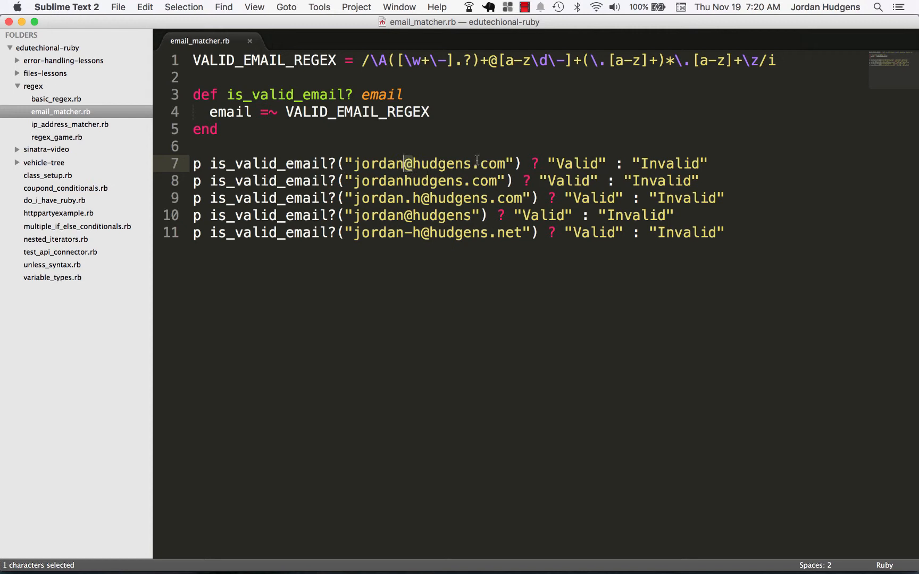
pyautogui.moveTo(475, 162)
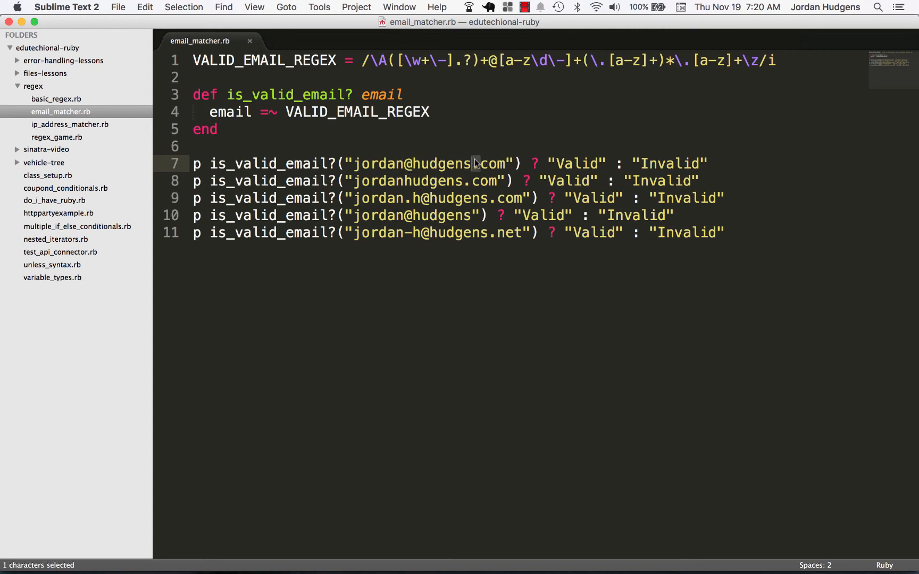
pyautogui.click(505, 163)
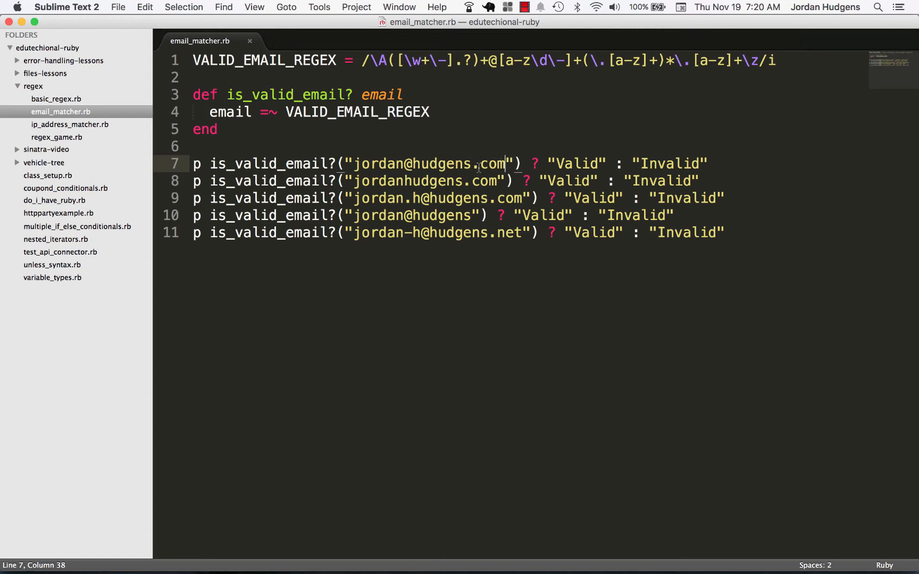
pyautogui.moveTo(475, 170)
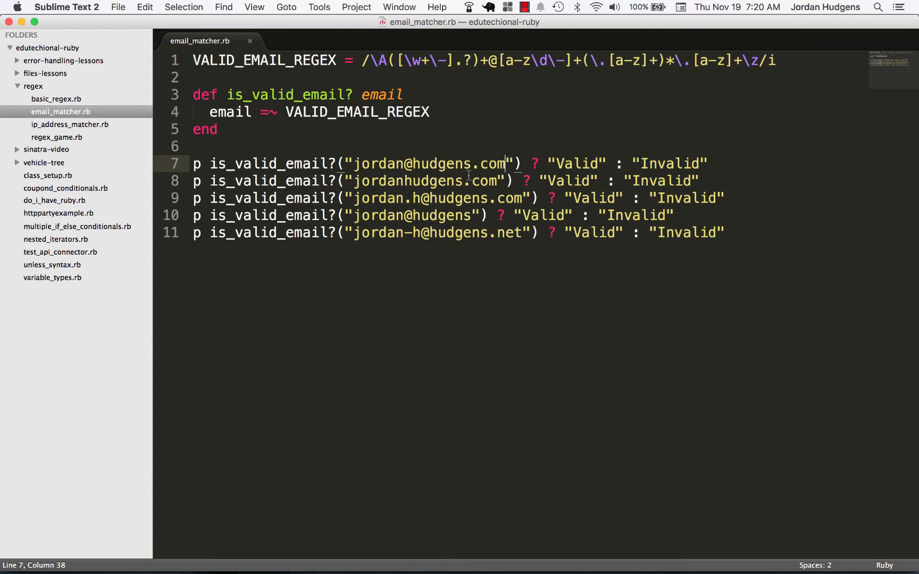
pyautogui.moveTo(312, 256)
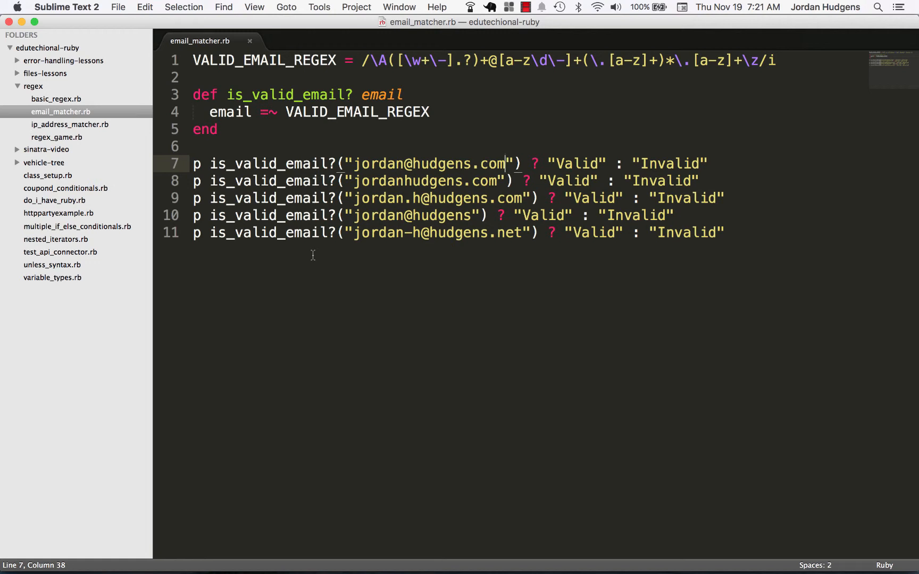
pyautogui.moveTo(471, 47)
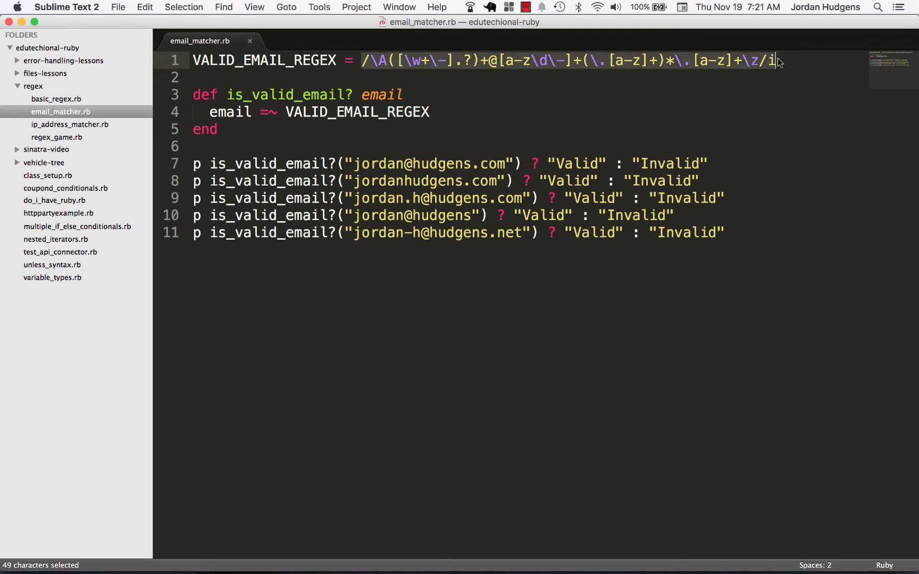
pyautogui.moveTo(514, 68)
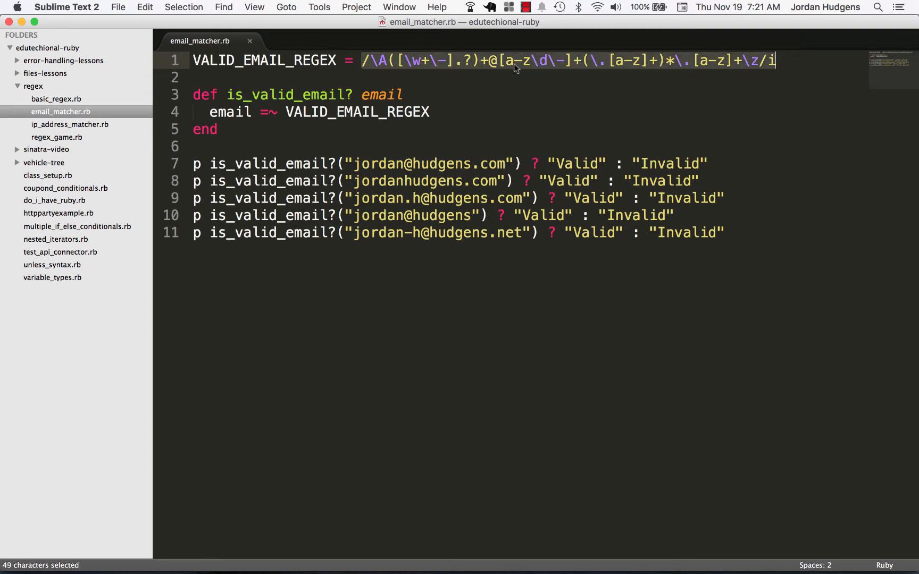
pyautogui.moveTo(522, 60)
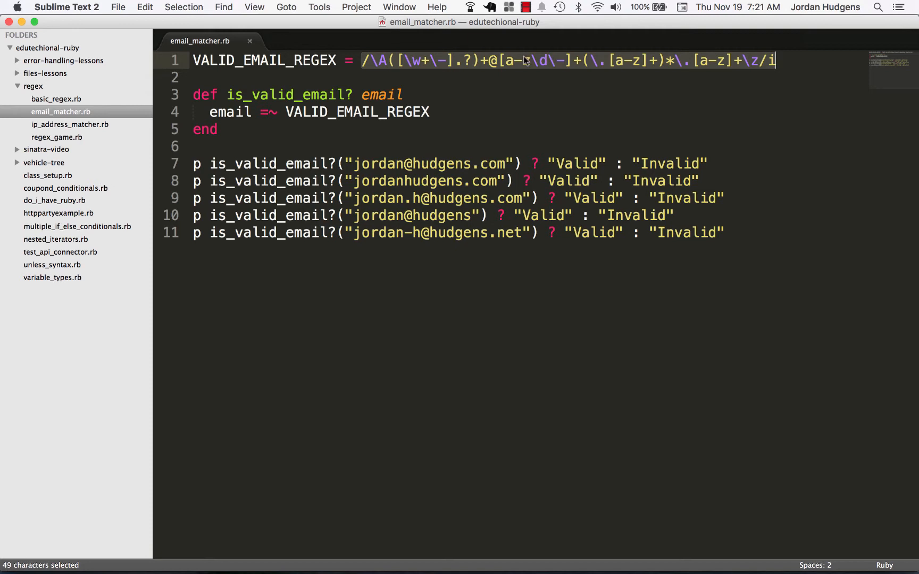
pyautogui.click(521, 59)
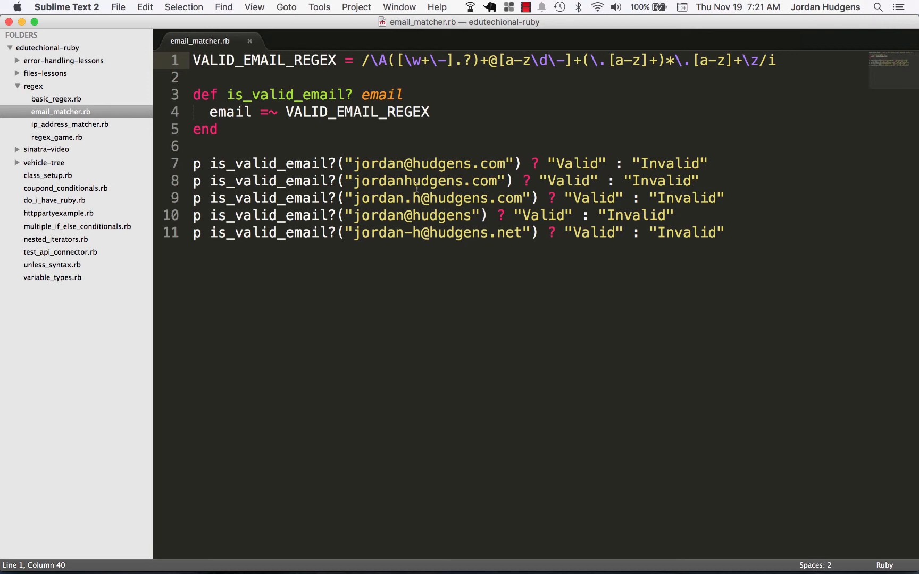
pyautogui.click(293, 146)
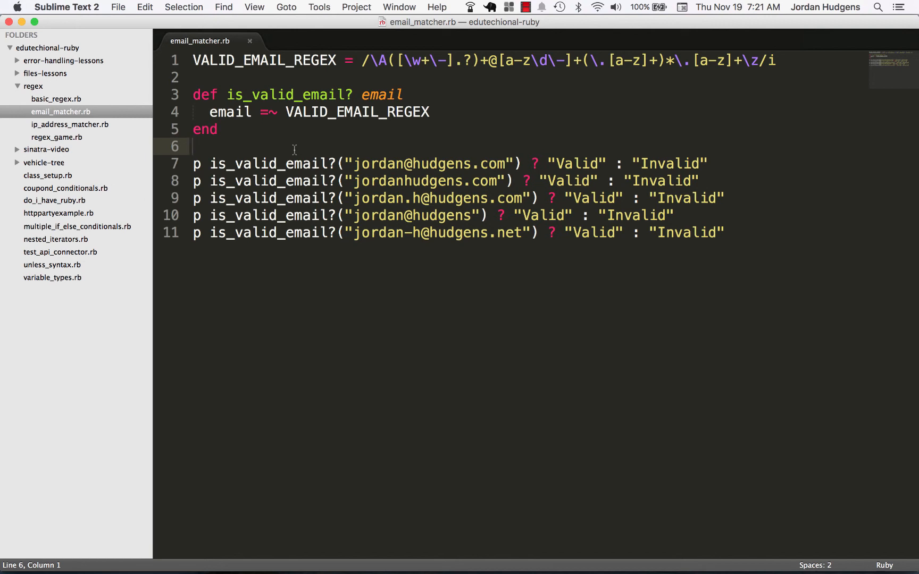
pyautogui.moveTo(427, 74)
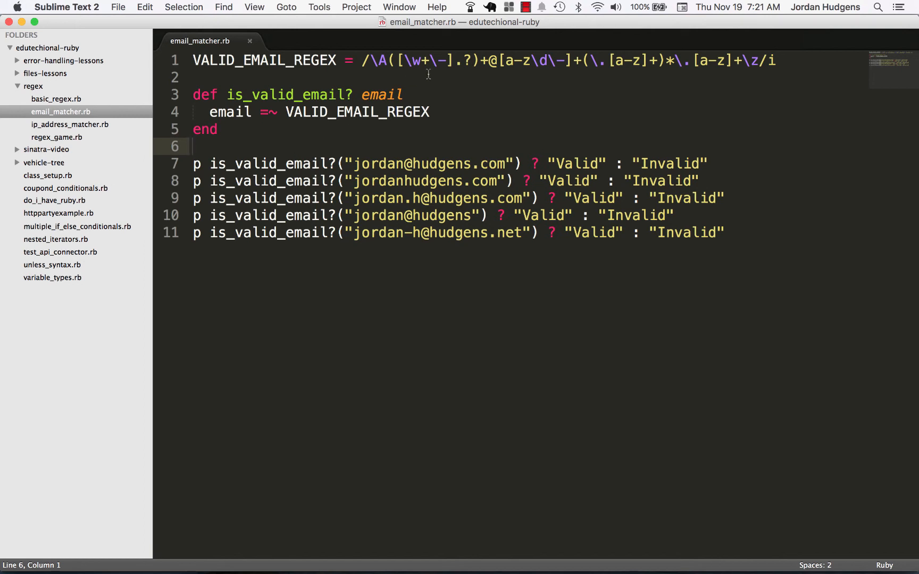